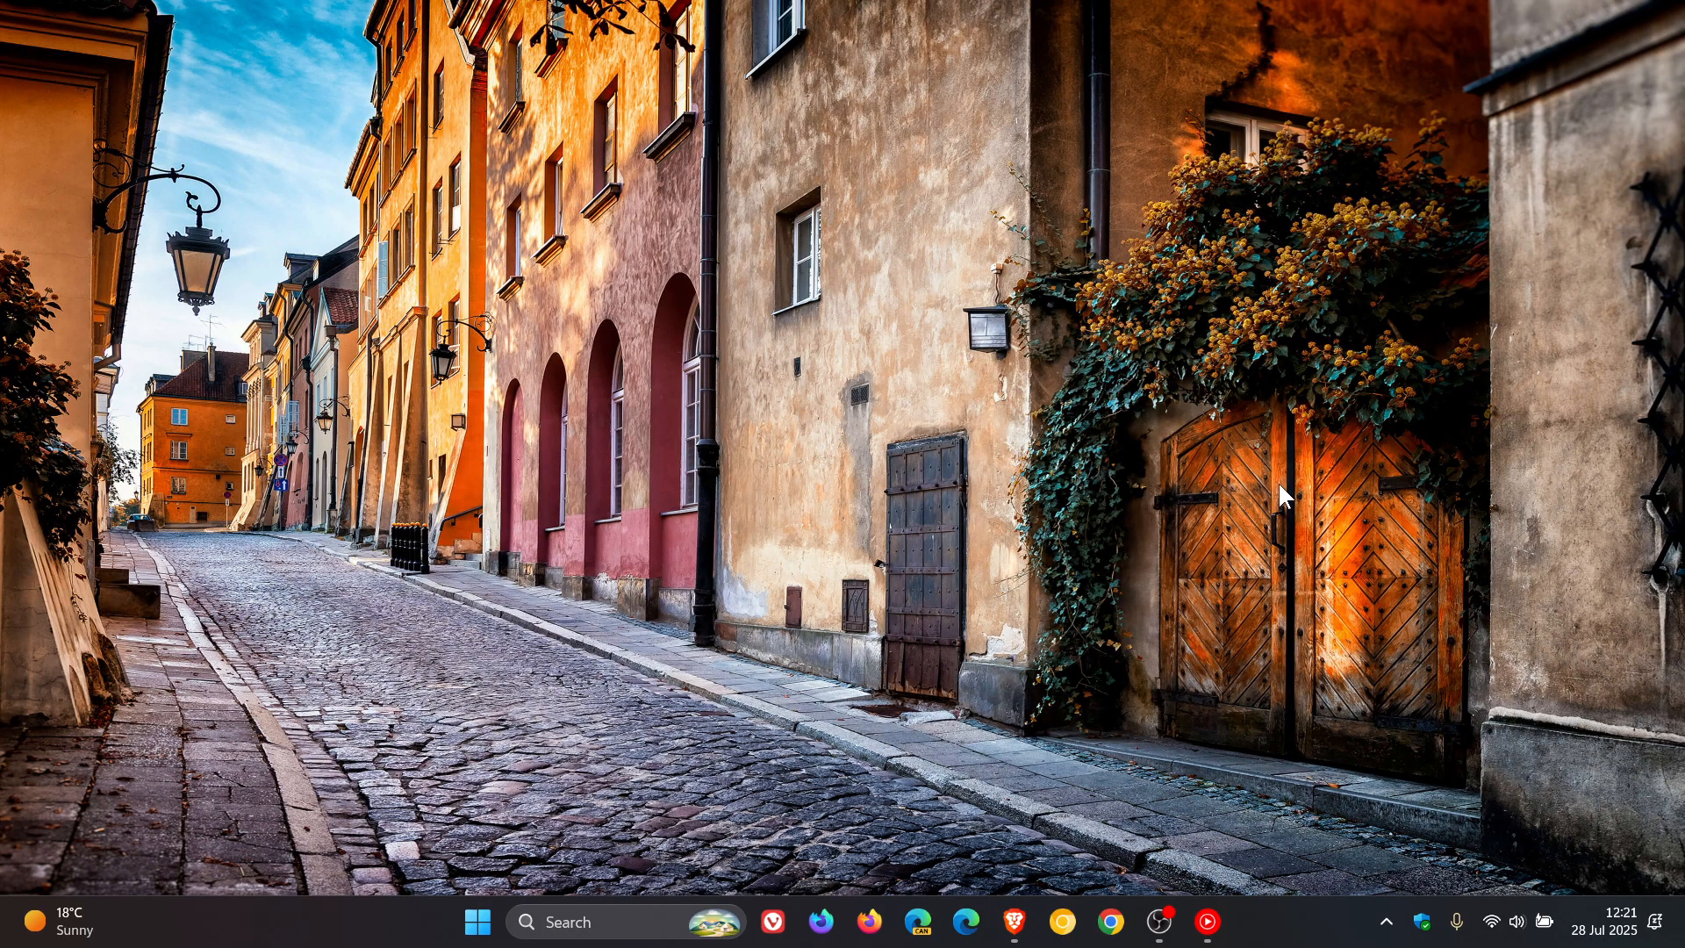
{"action": "mouse_move", "coordinate": [603, 427]}
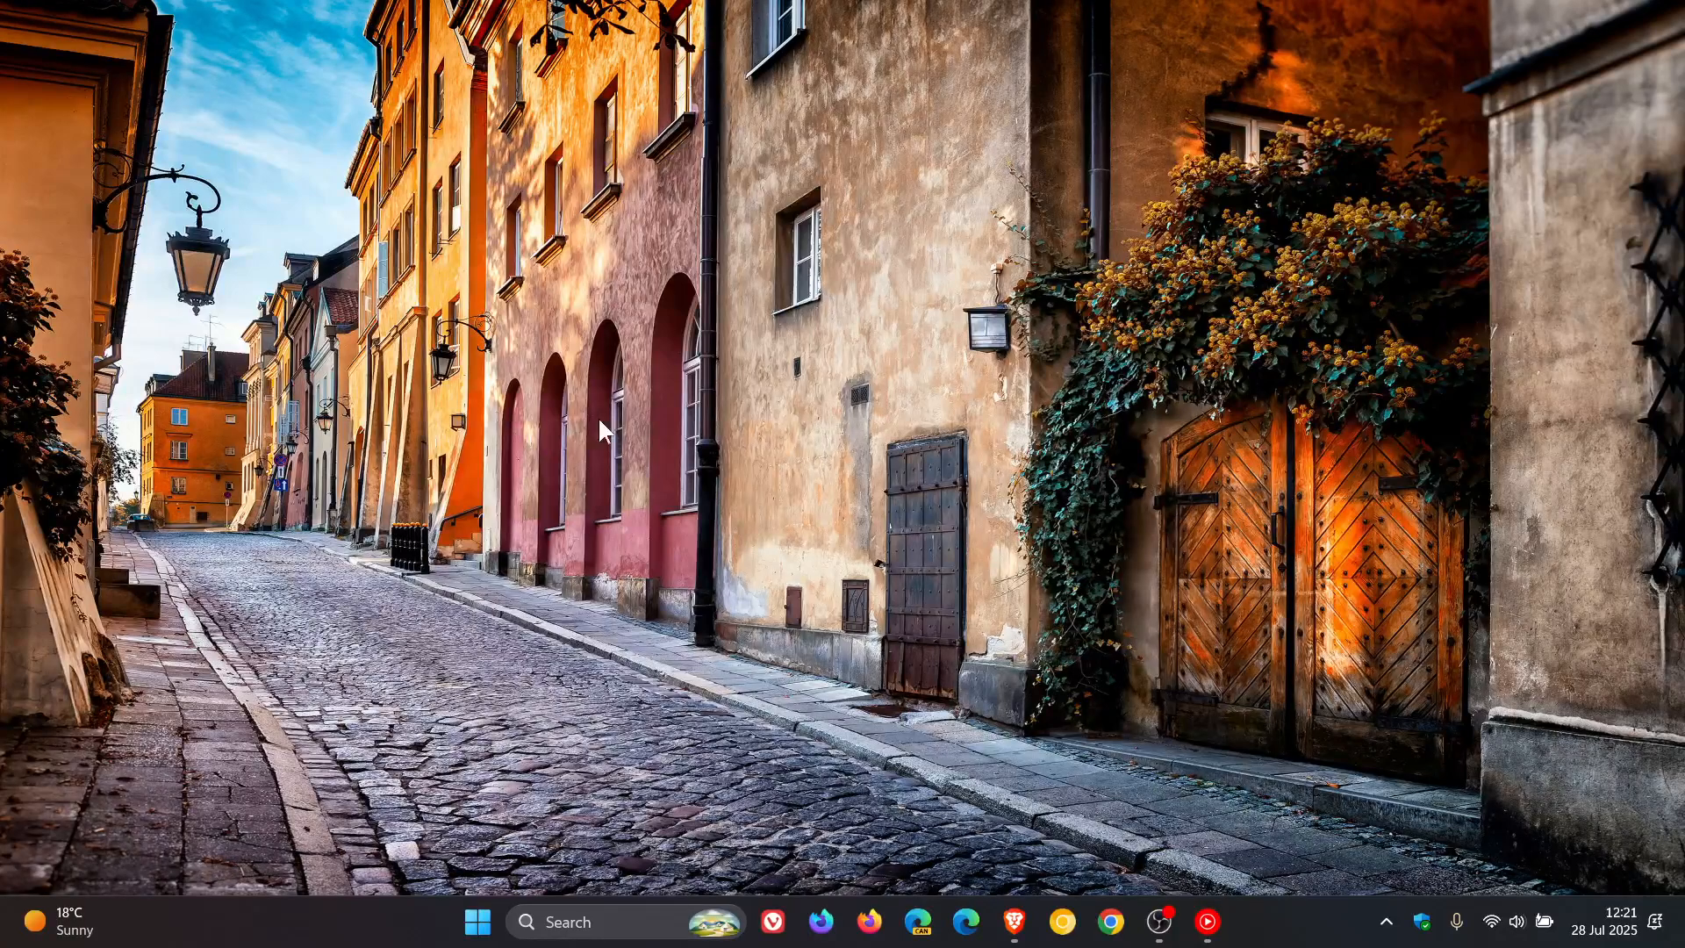
{"action": "mouse_move", "coordinate": [1172, 456]}
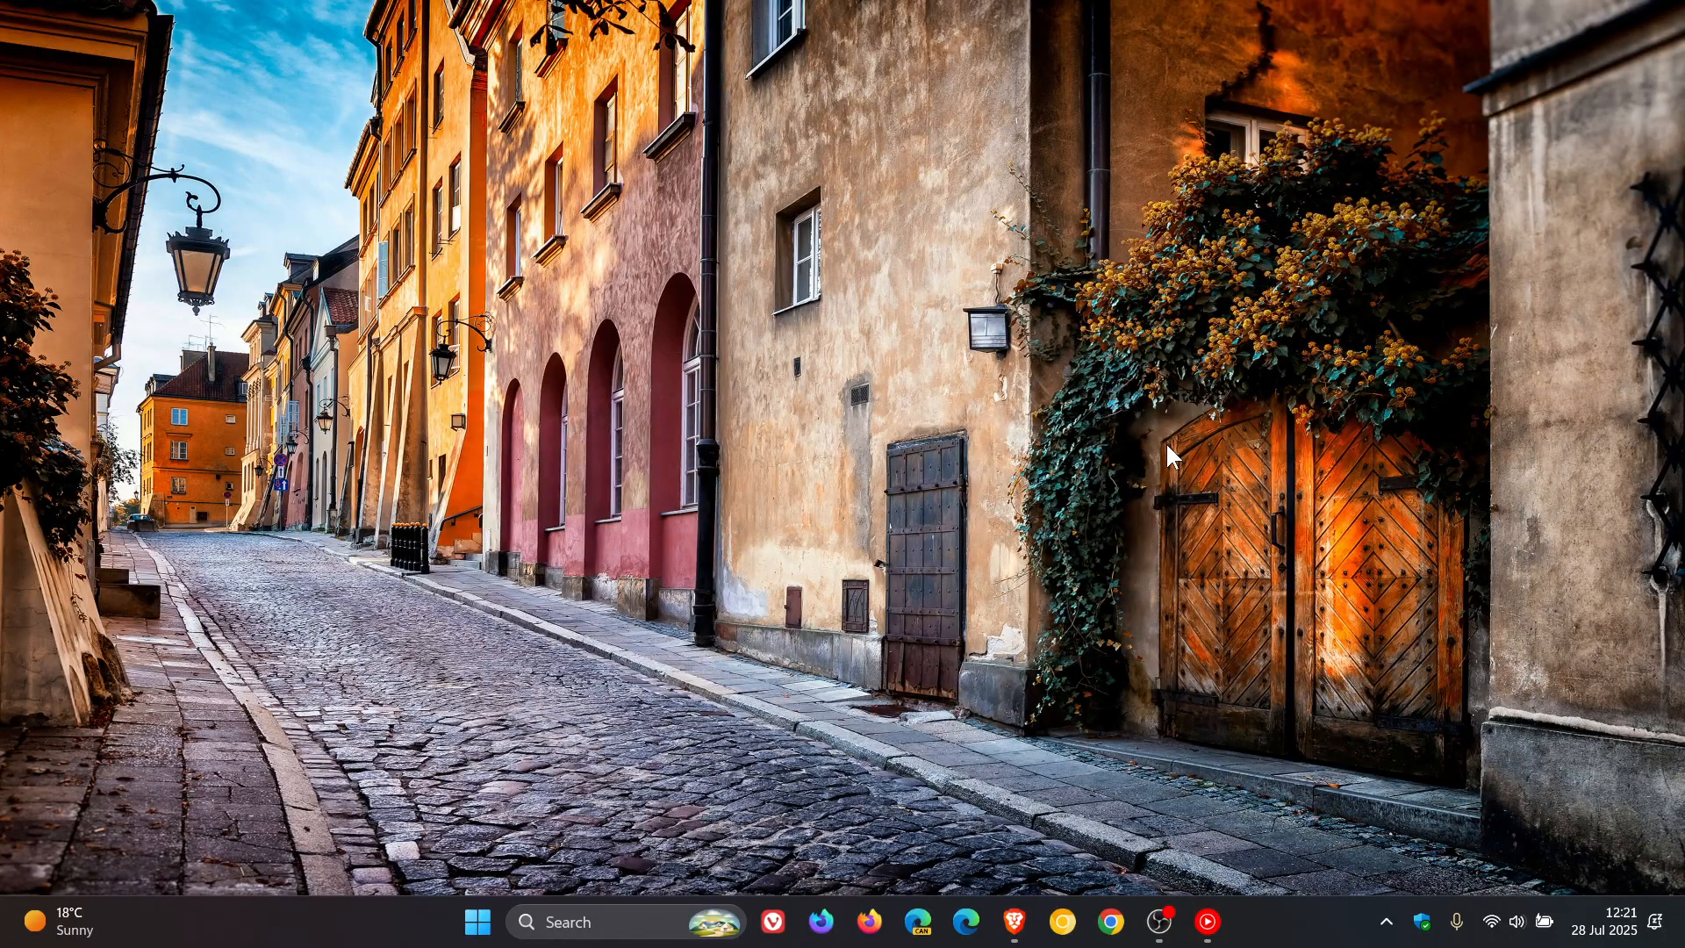
{"action": "mouse_move", "coordinate": [1026, 800]}
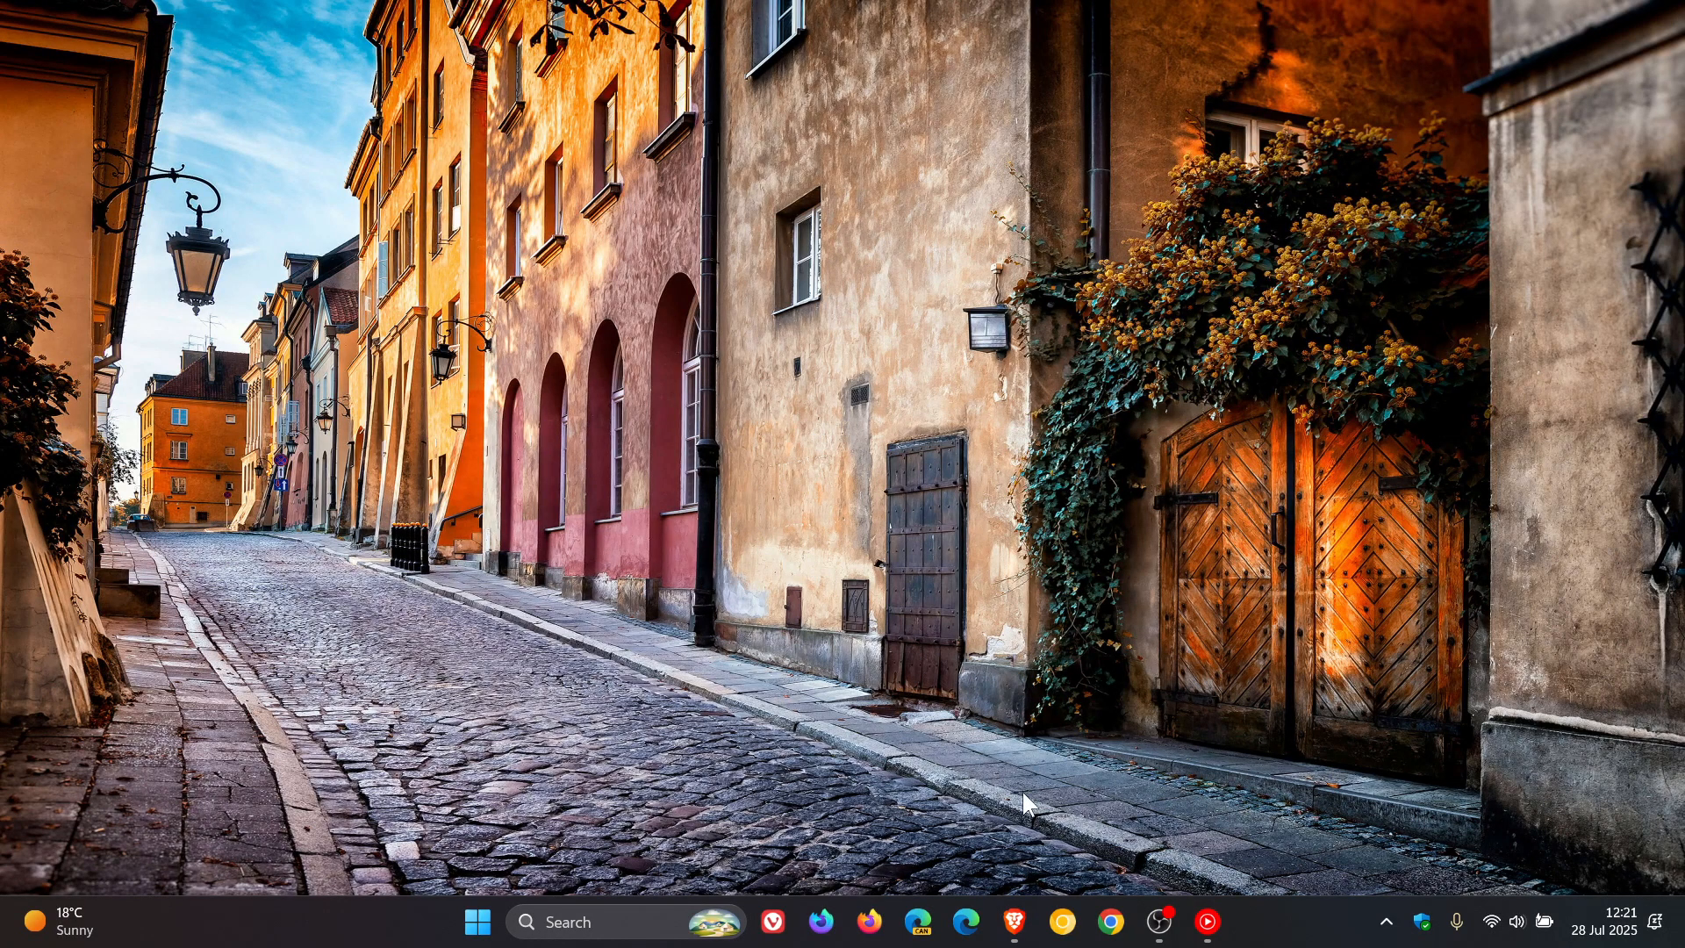
- Restore the browser showing the YouTube Windows 11 24H2 reliability poll results
{"action": "left_click", "coordinate": [1009, 922]}
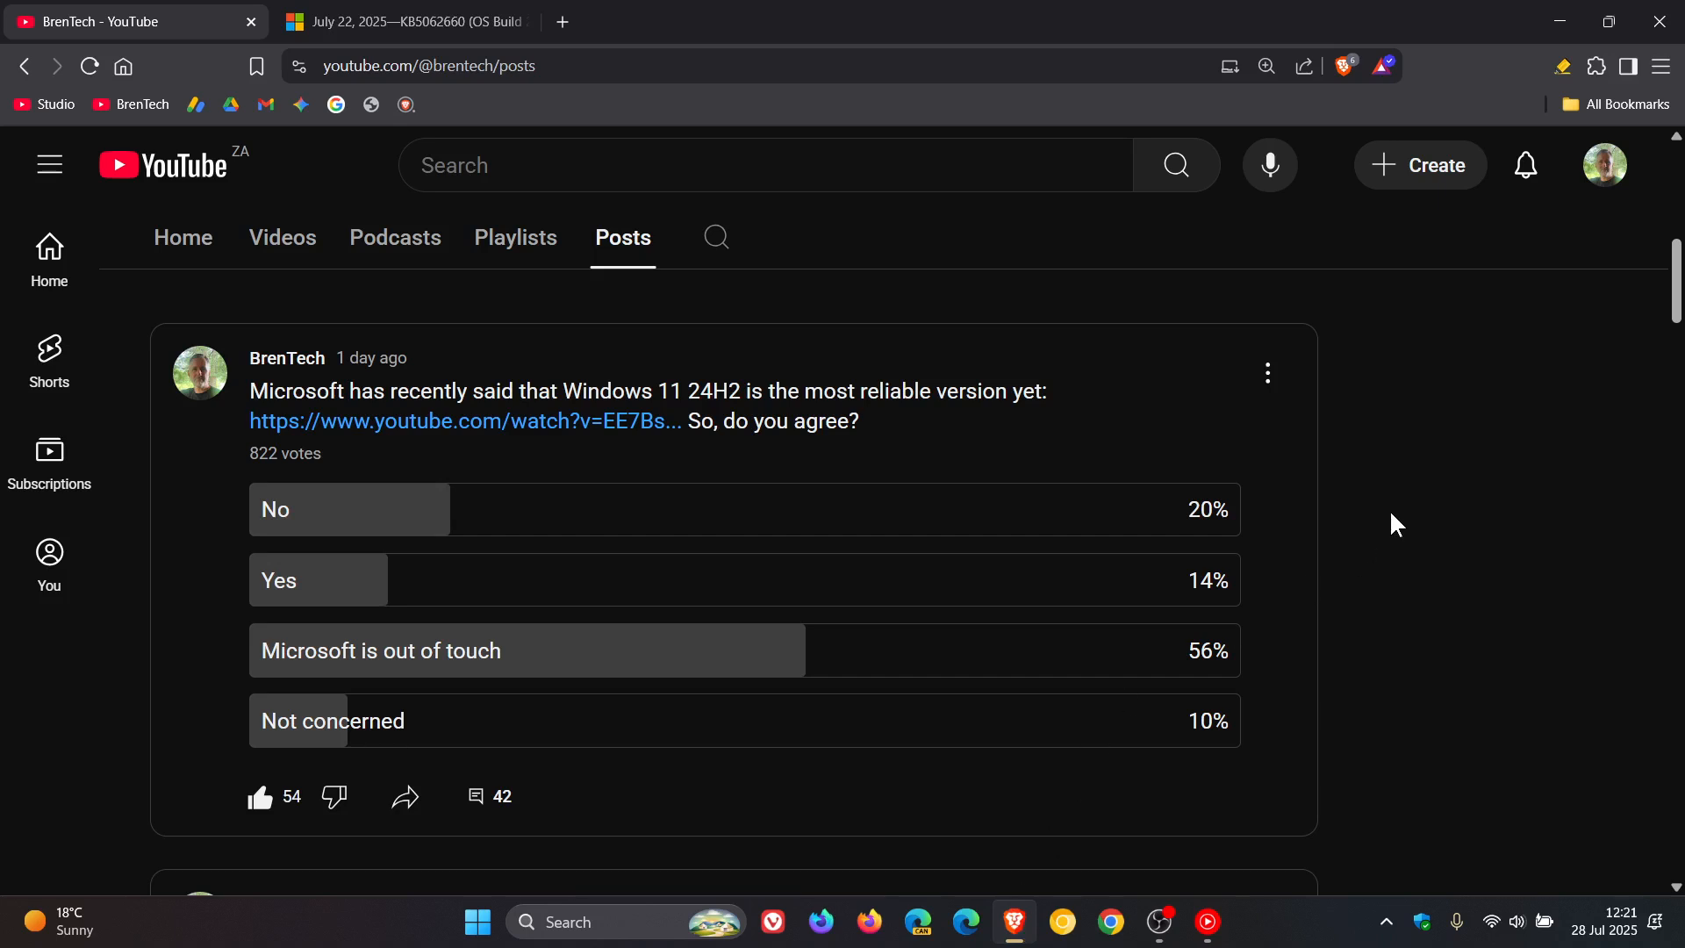
{"action": "mouse_move", "coordinate": [1029, 466]}
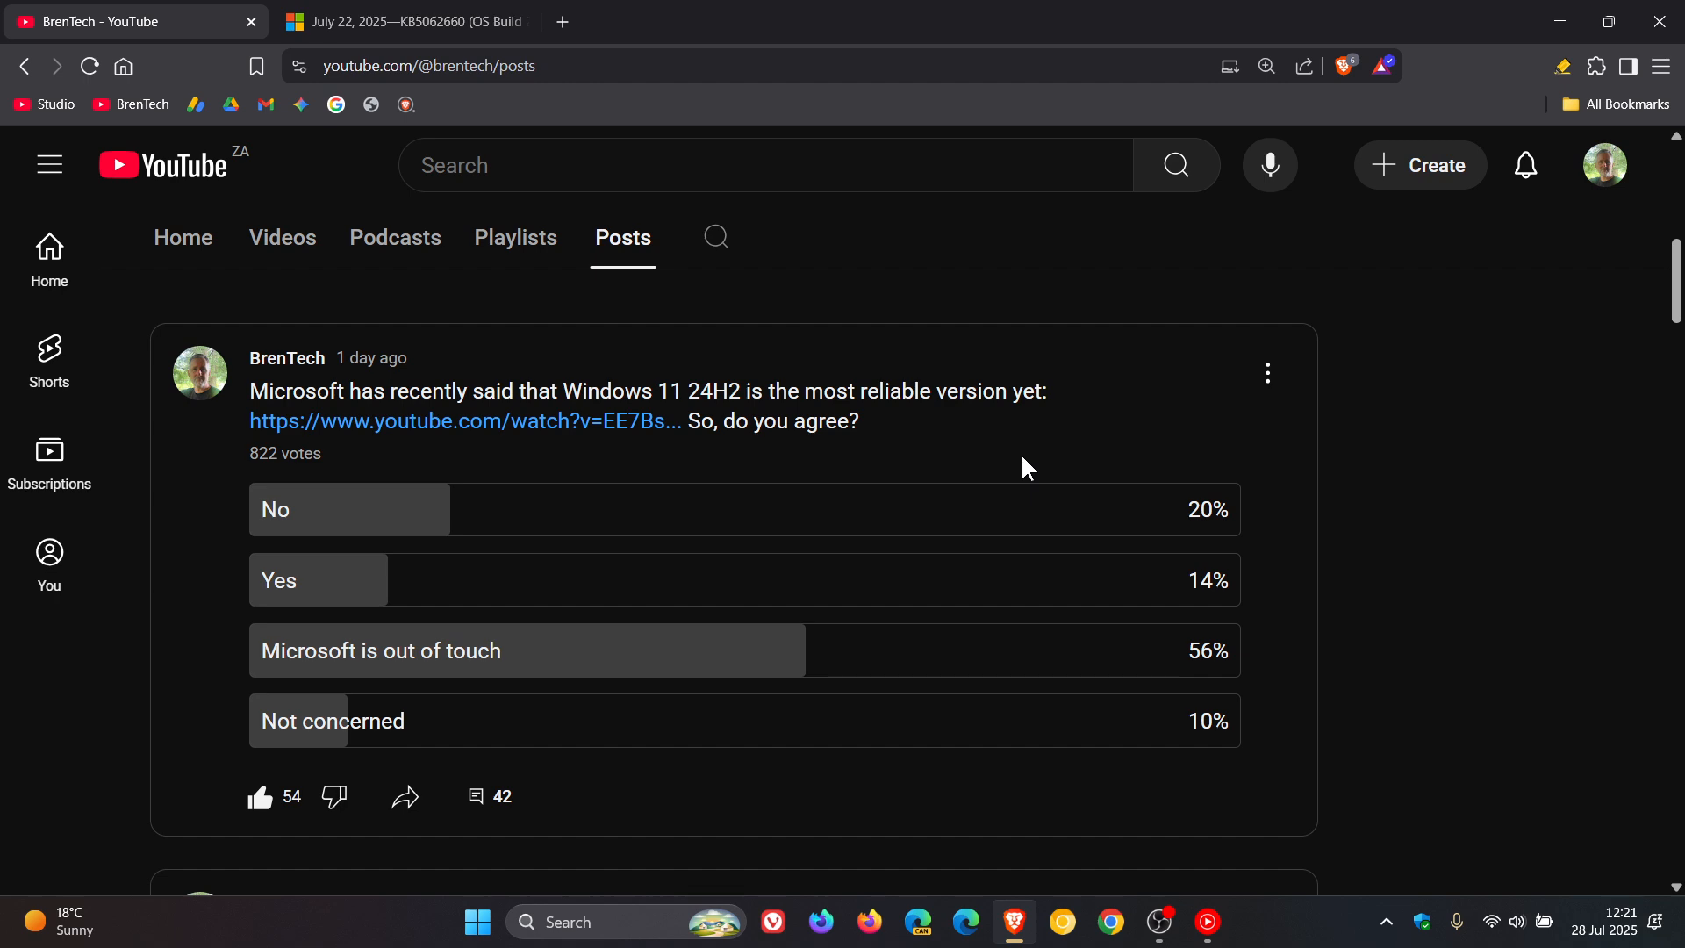
{"action": "mouse_move", "coordinate": [1057, 422]}
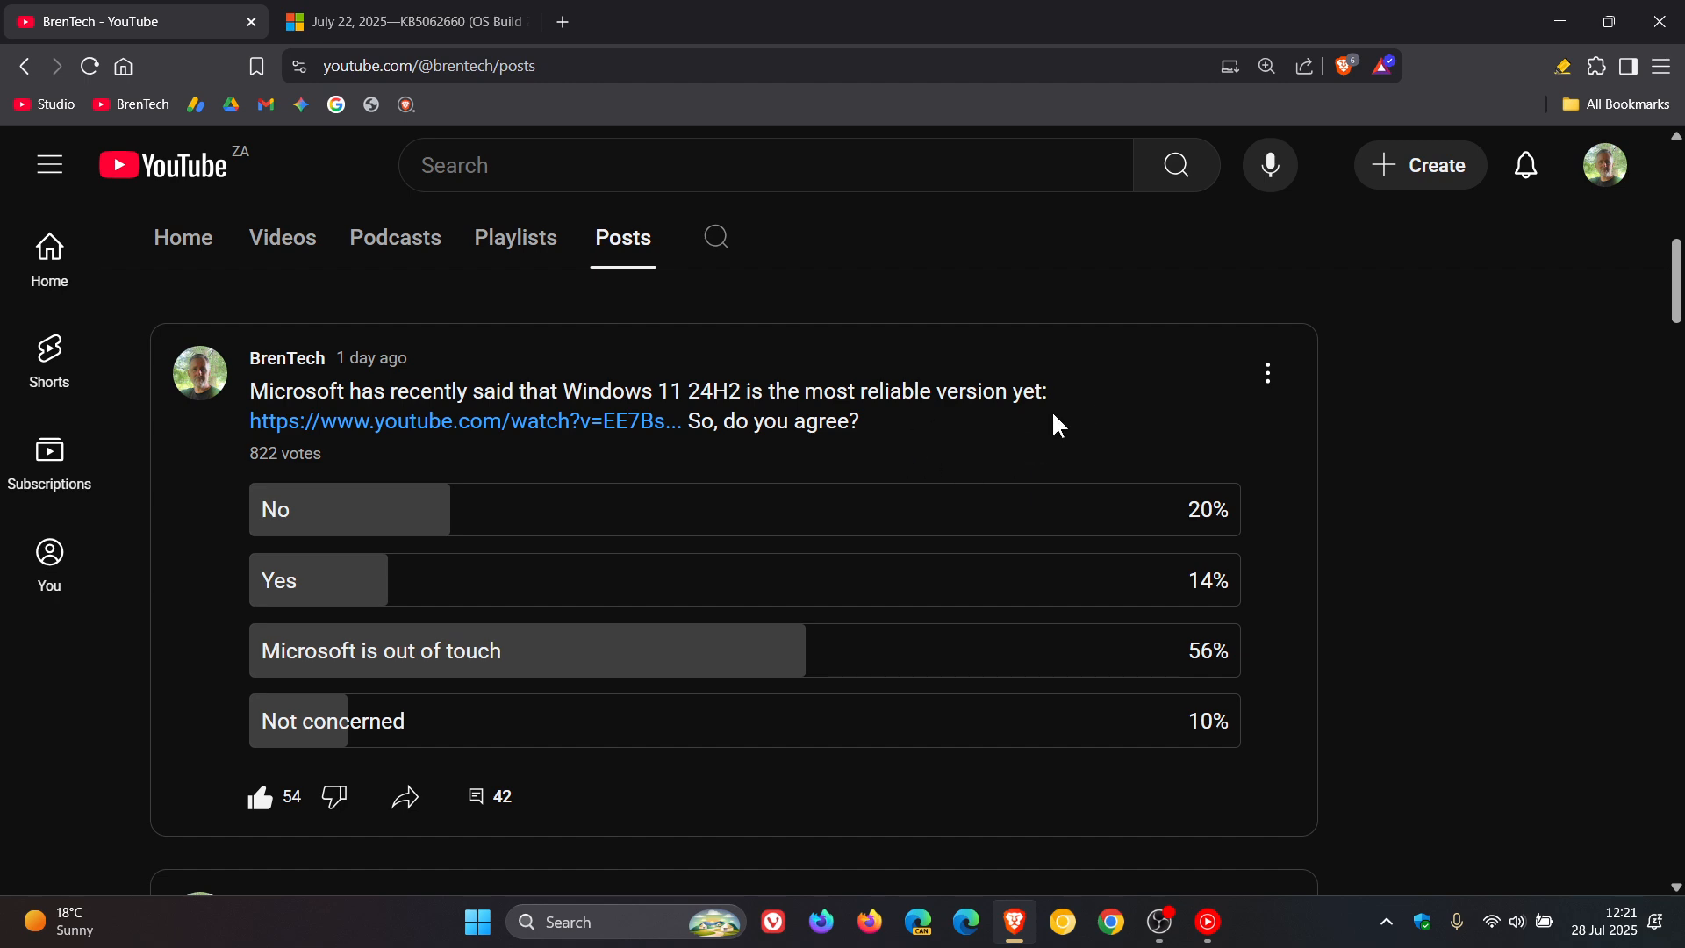
{"action": "mouse_move", "coordinate": [910, 445]}
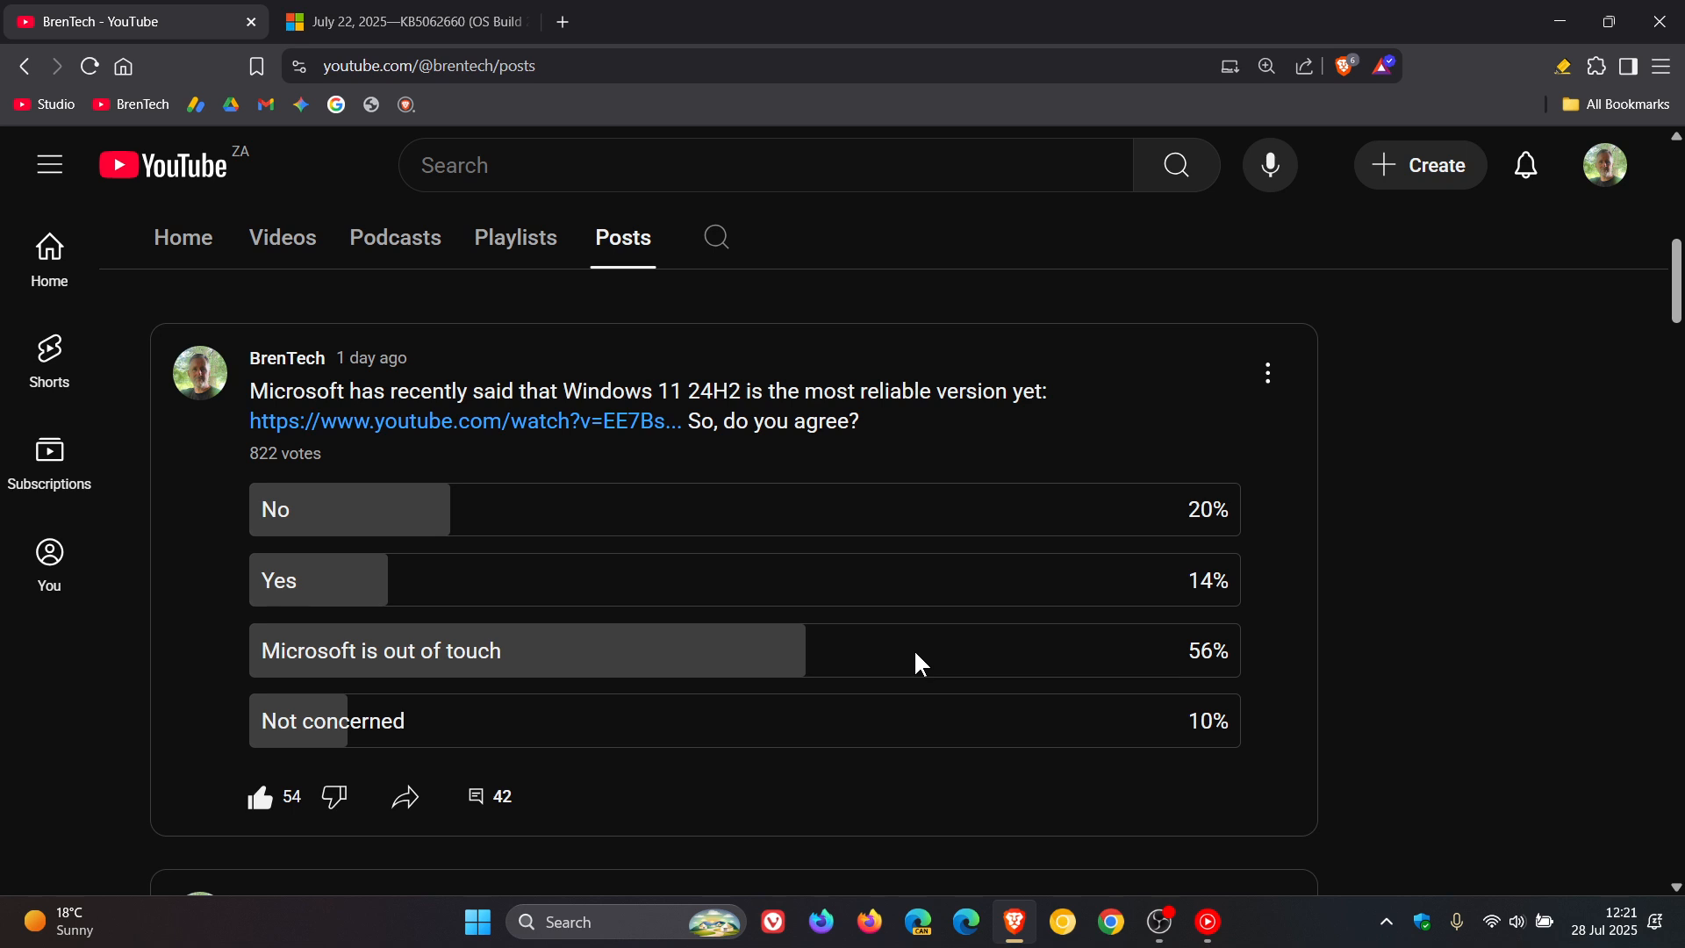
{"action": "mouse_move", "coordinate": [777, 502]}
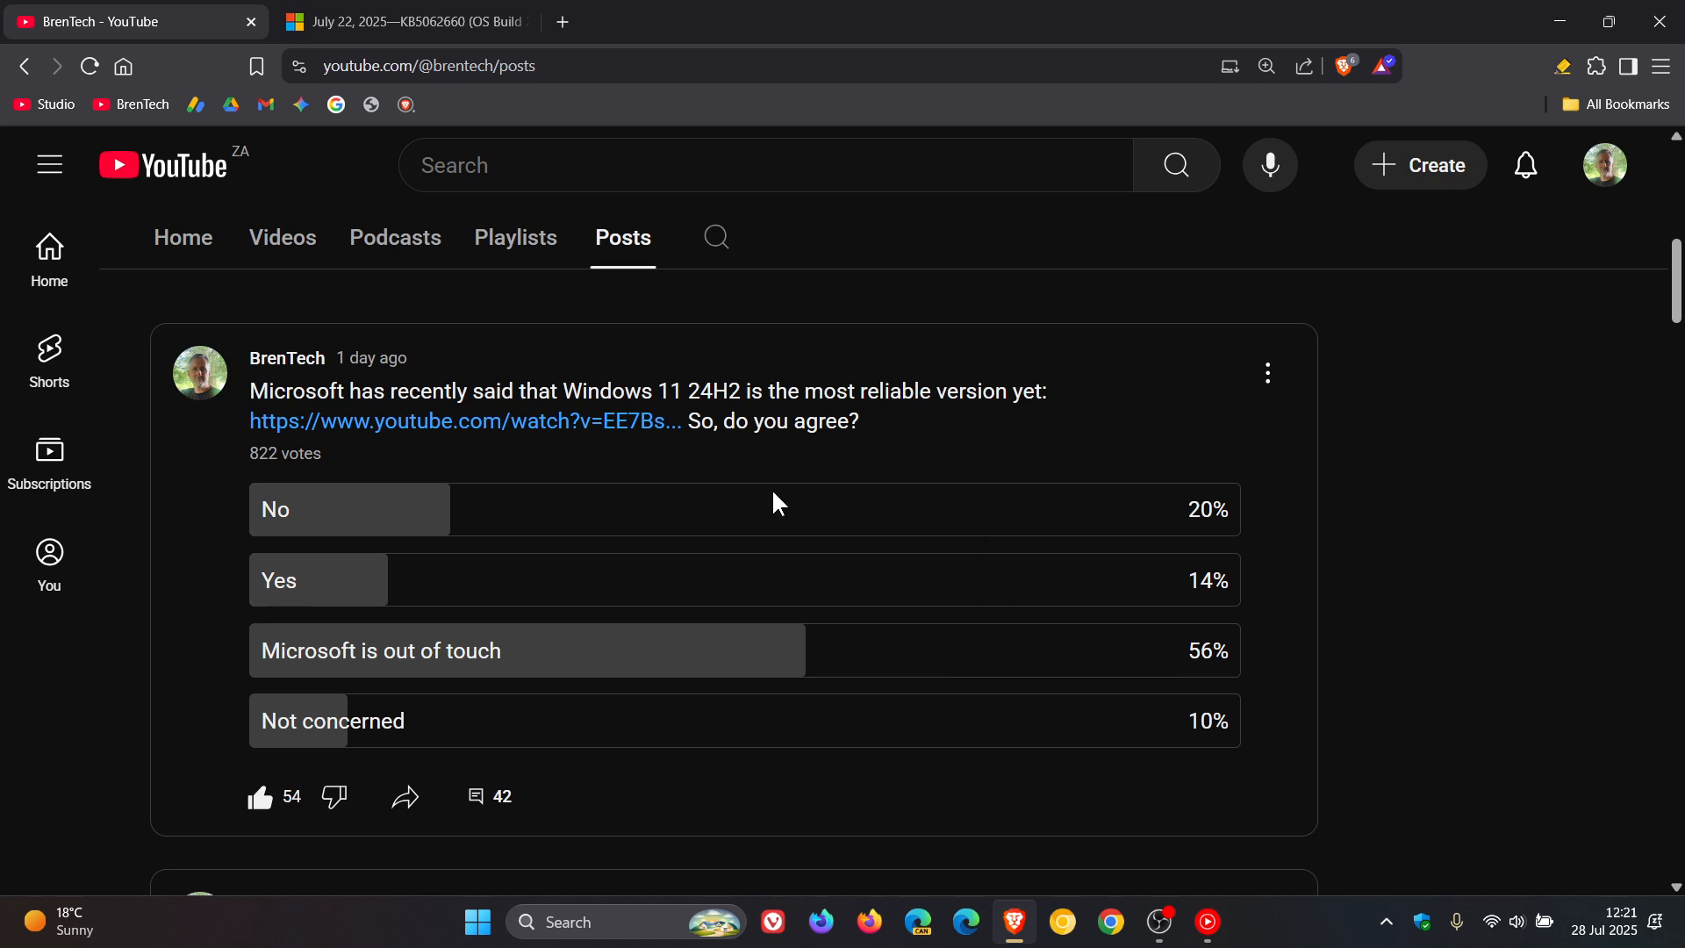
{"action": "mouse_move", "coordinate": [577, 507]}
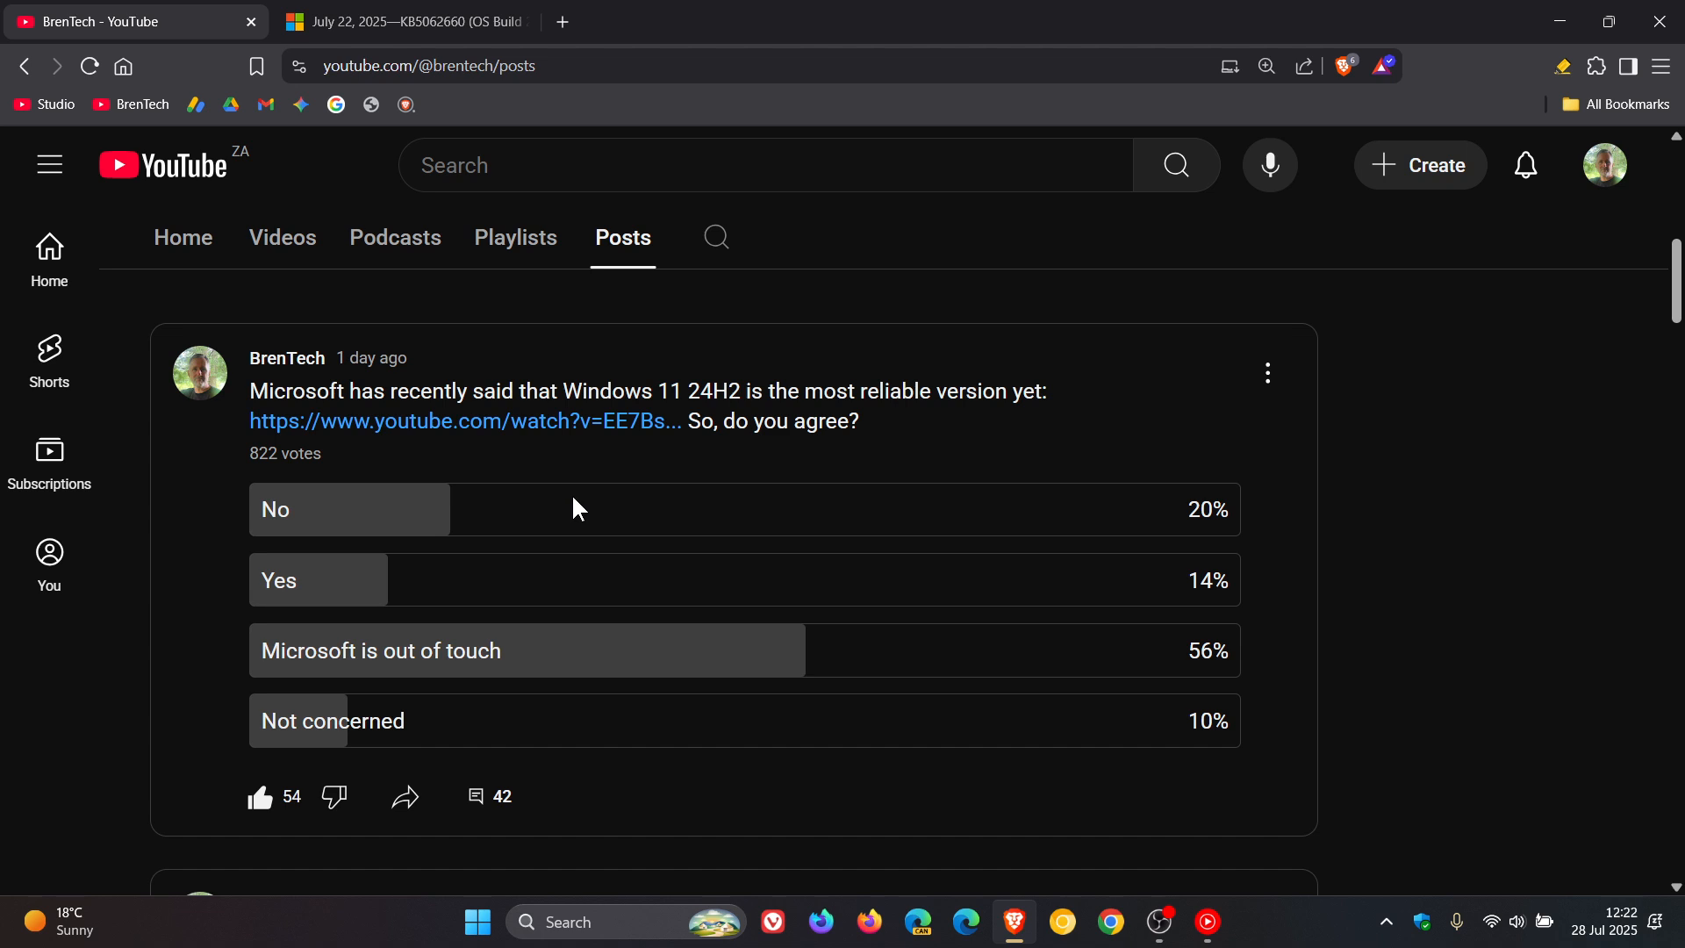
{"action": "mouse_move", "coordinate": [890, 683]}
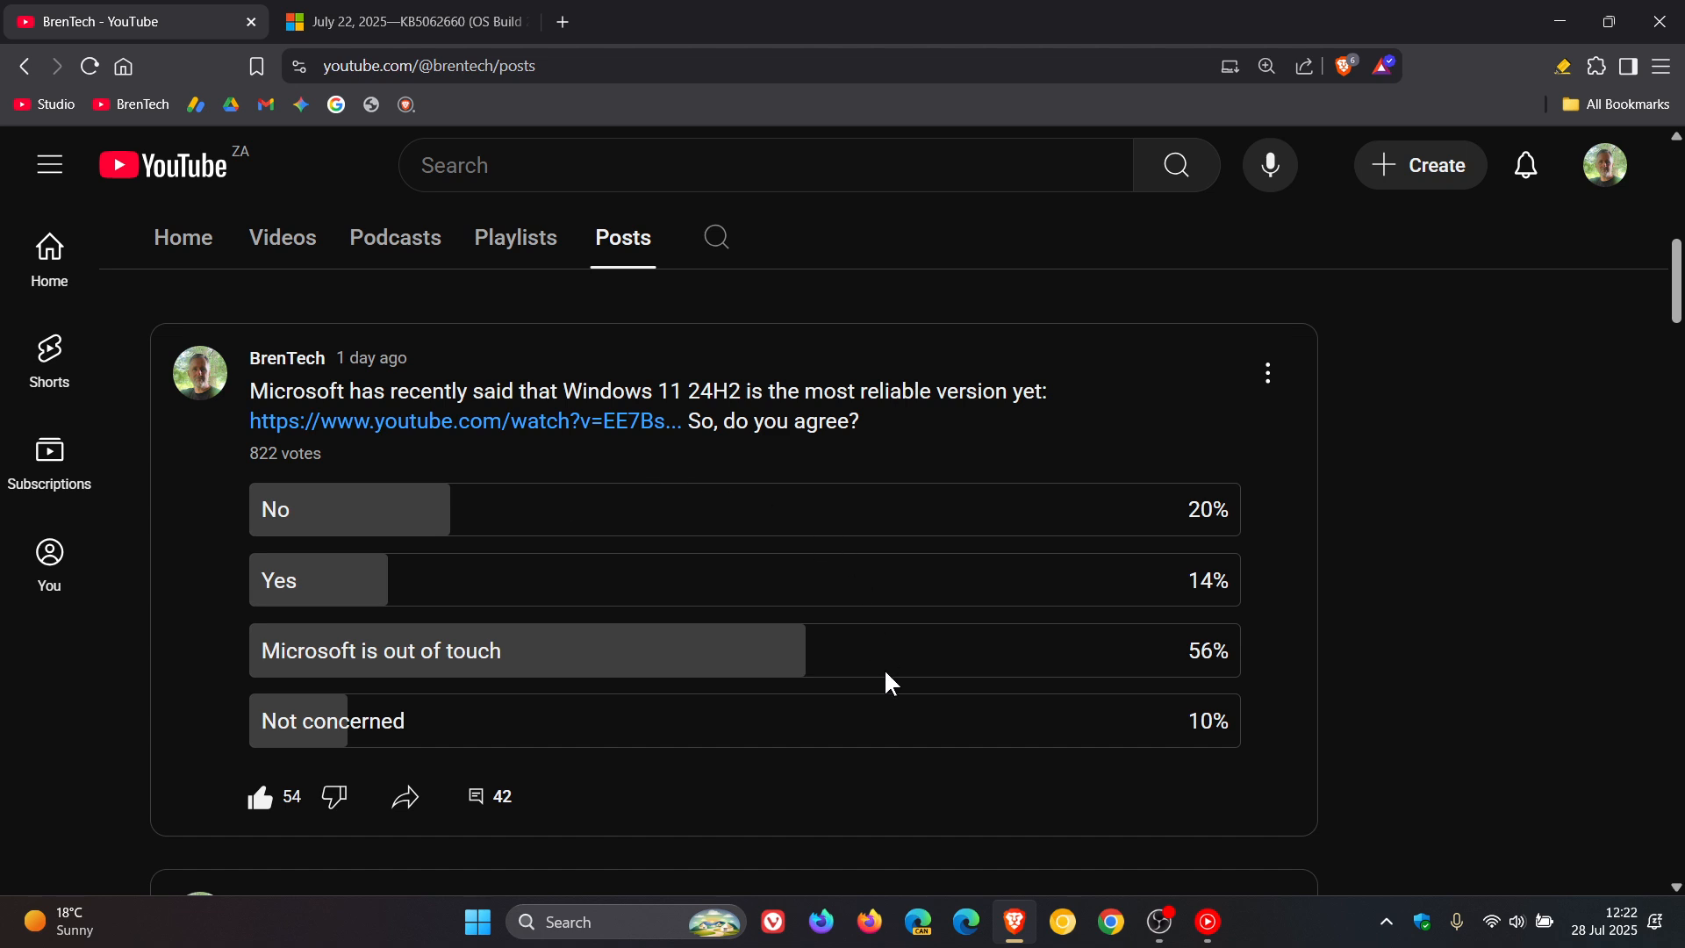
{"action": "mouse_move", "coordinate": [793, 491]}
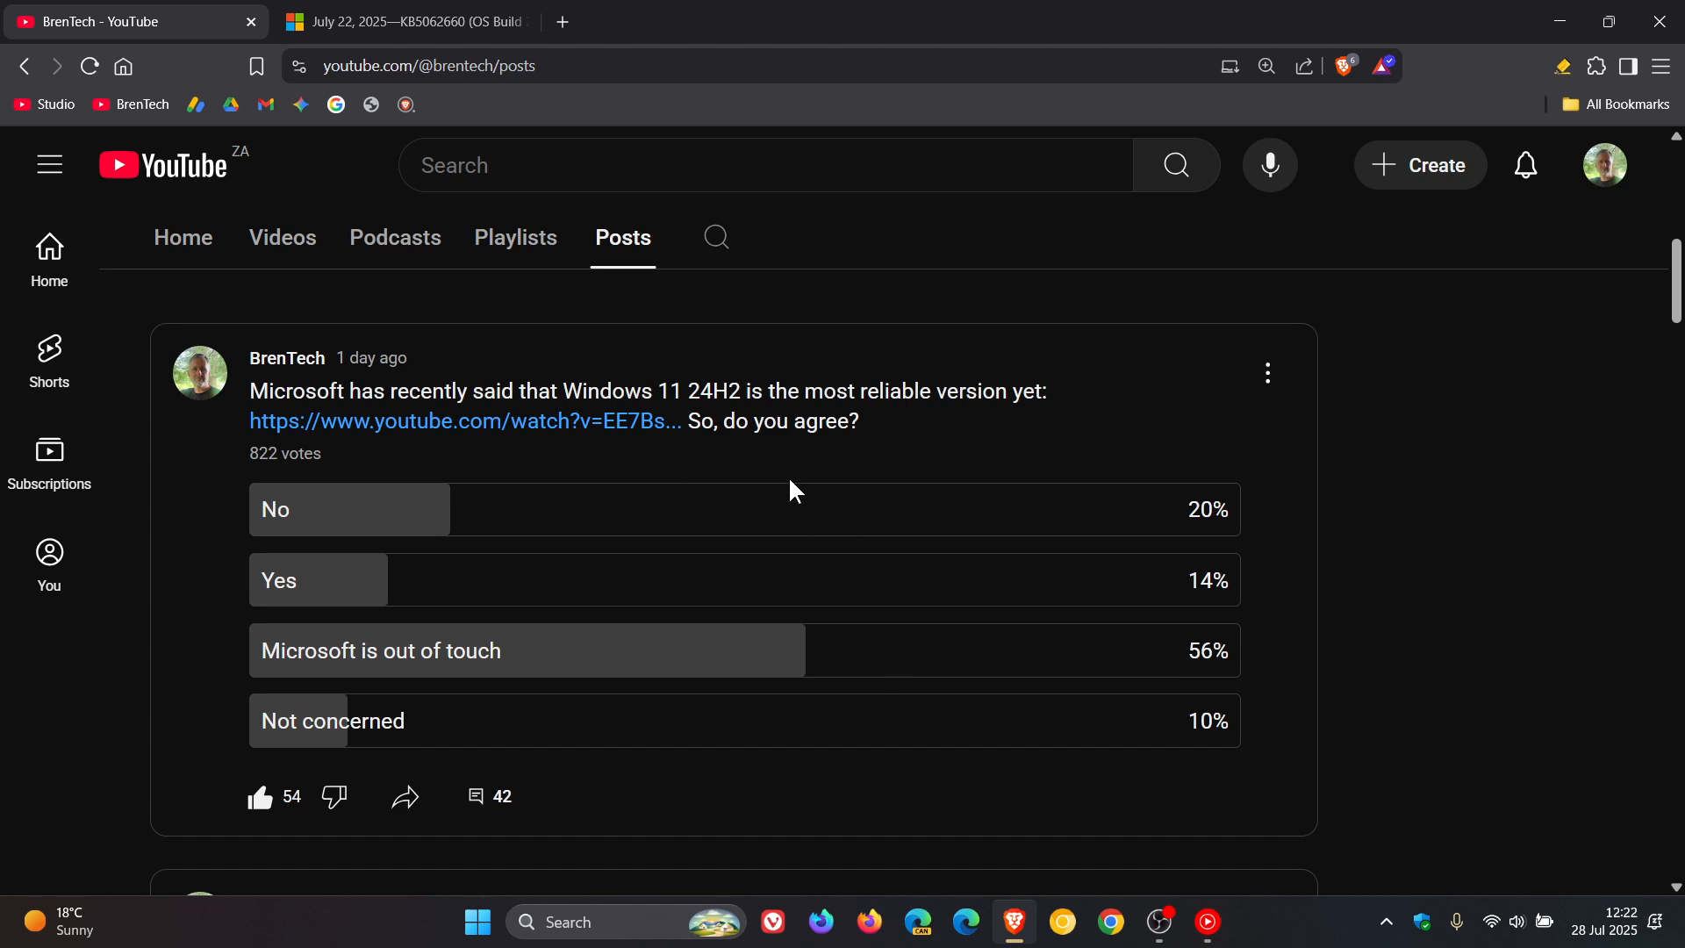
{"action": "mouse_move", "coordinate": [930, 664]}
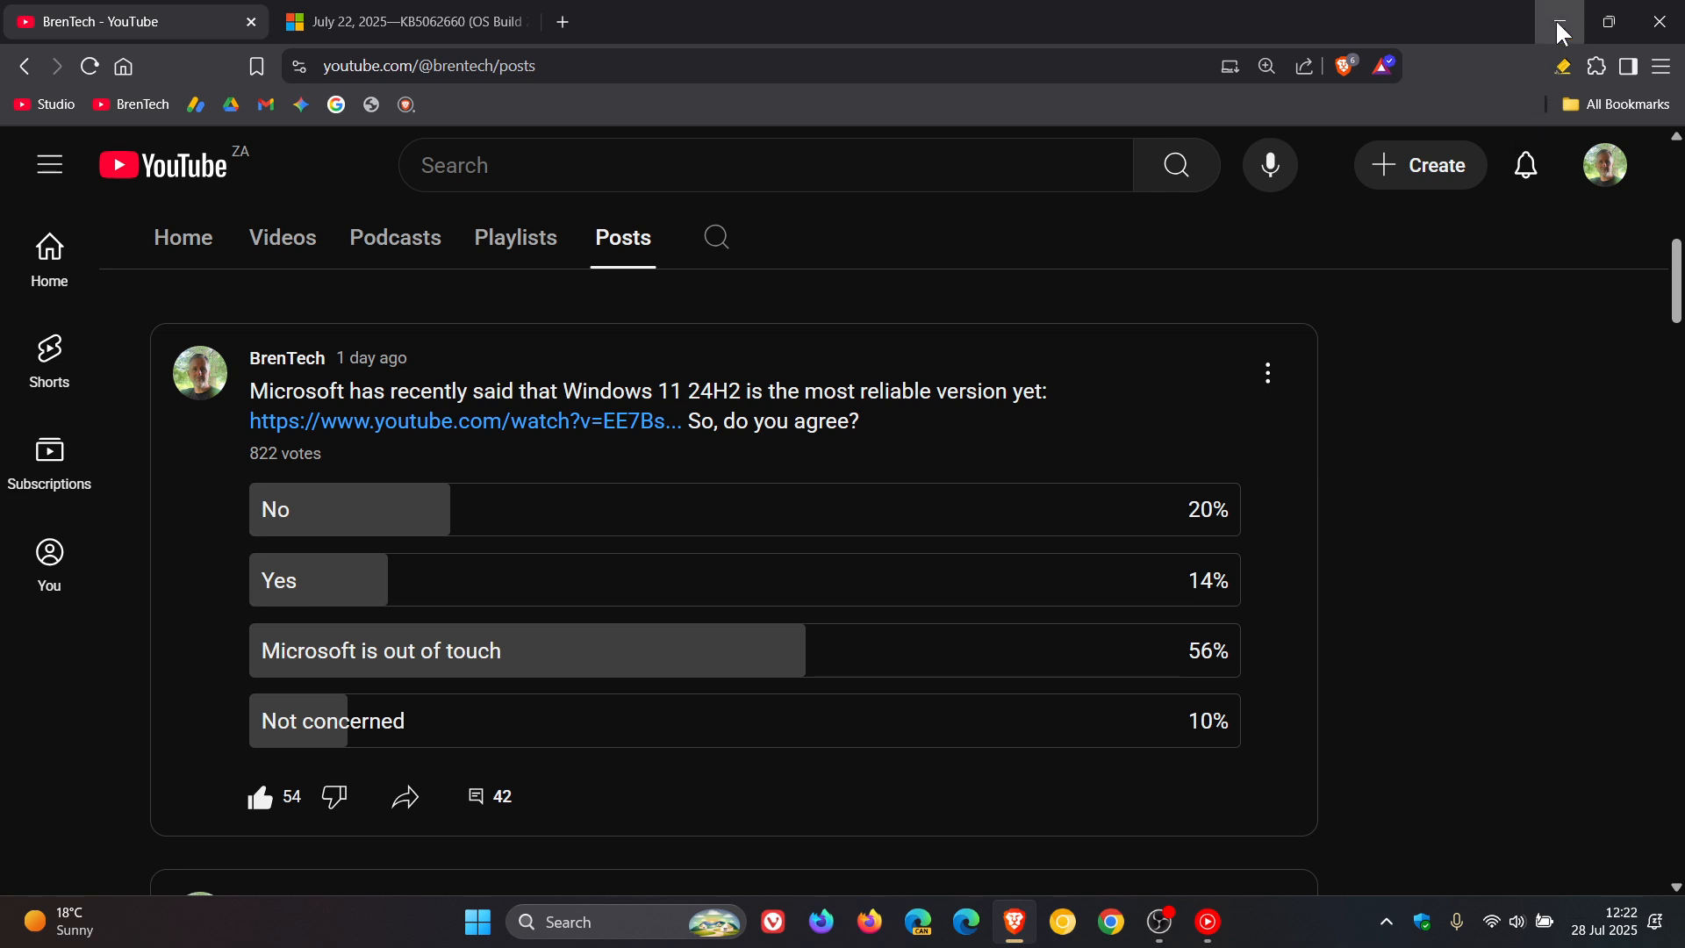
- Minimize the browser and launch Windows Settings from the Start menu
{"action": "left_click", "coordinate": [478, 923]}
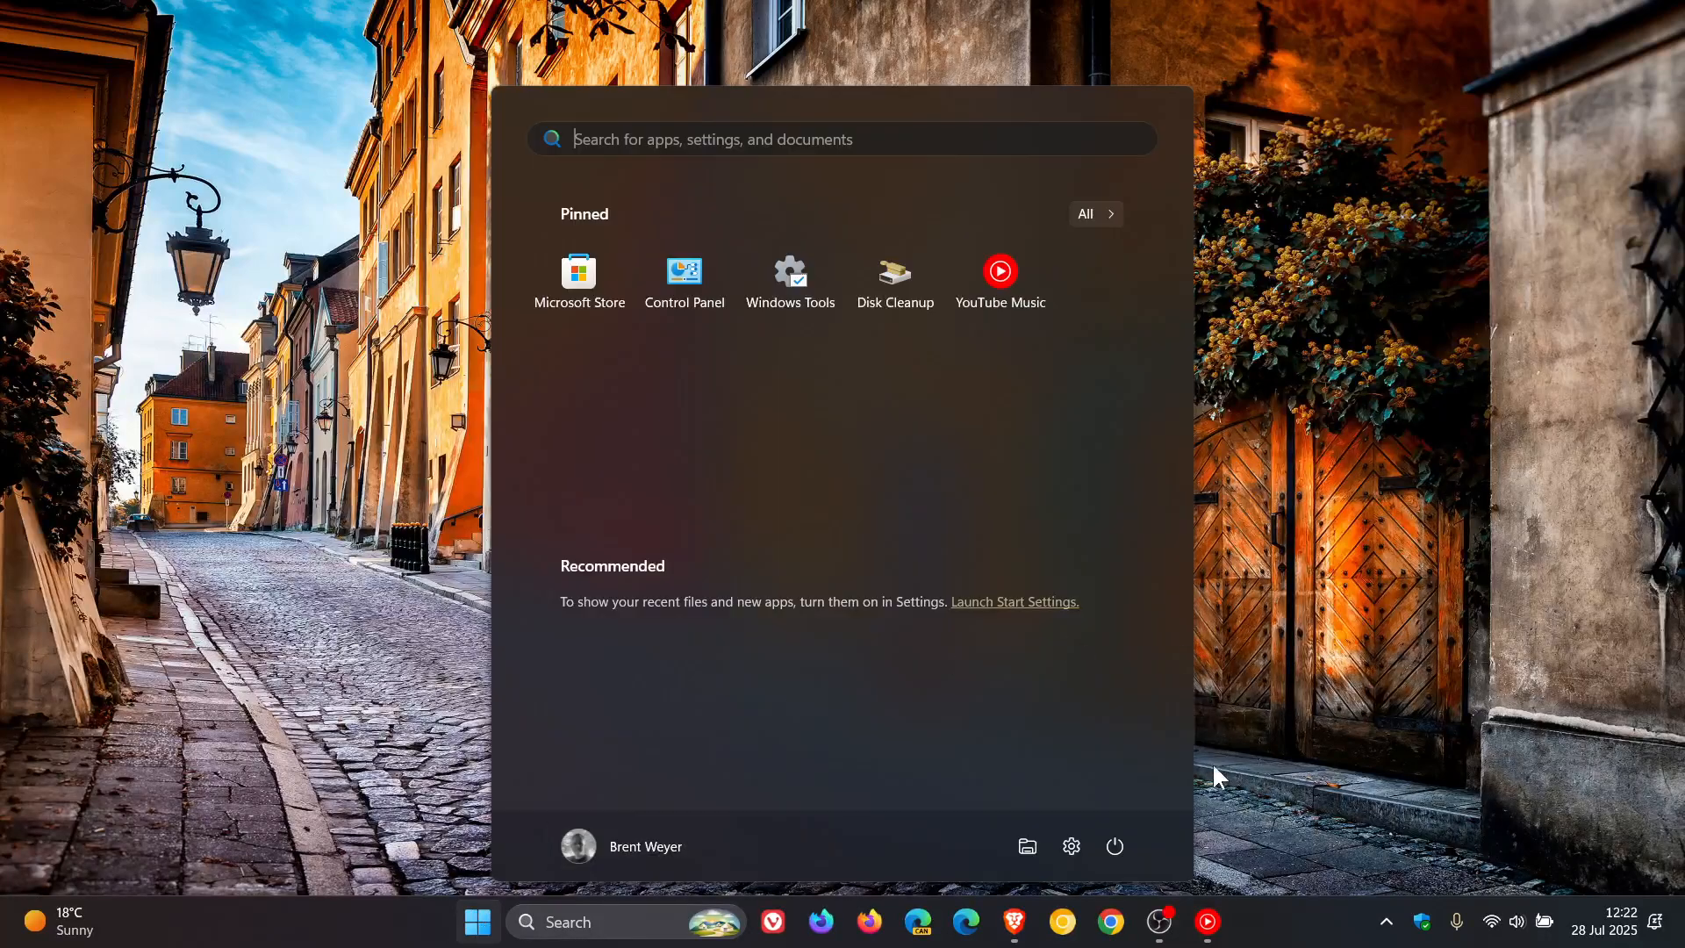
{"action": "mouse_move", "coordinate": [1071, 847]}
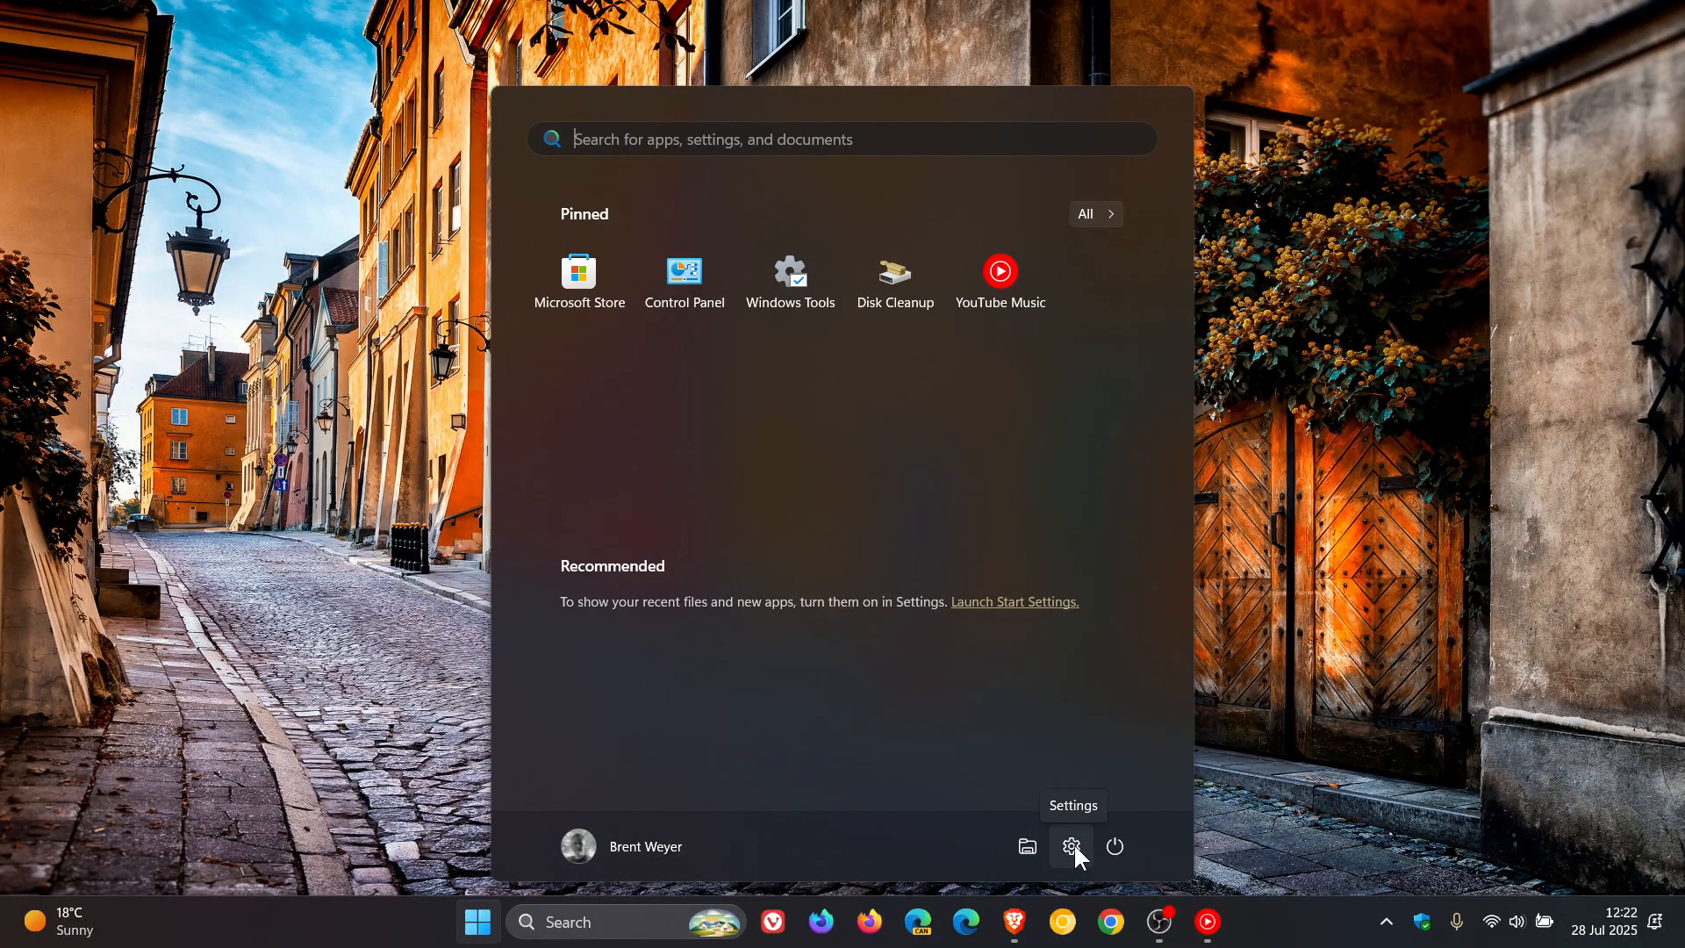
{"action": "left_click", "coordinate": [1071, 847]}
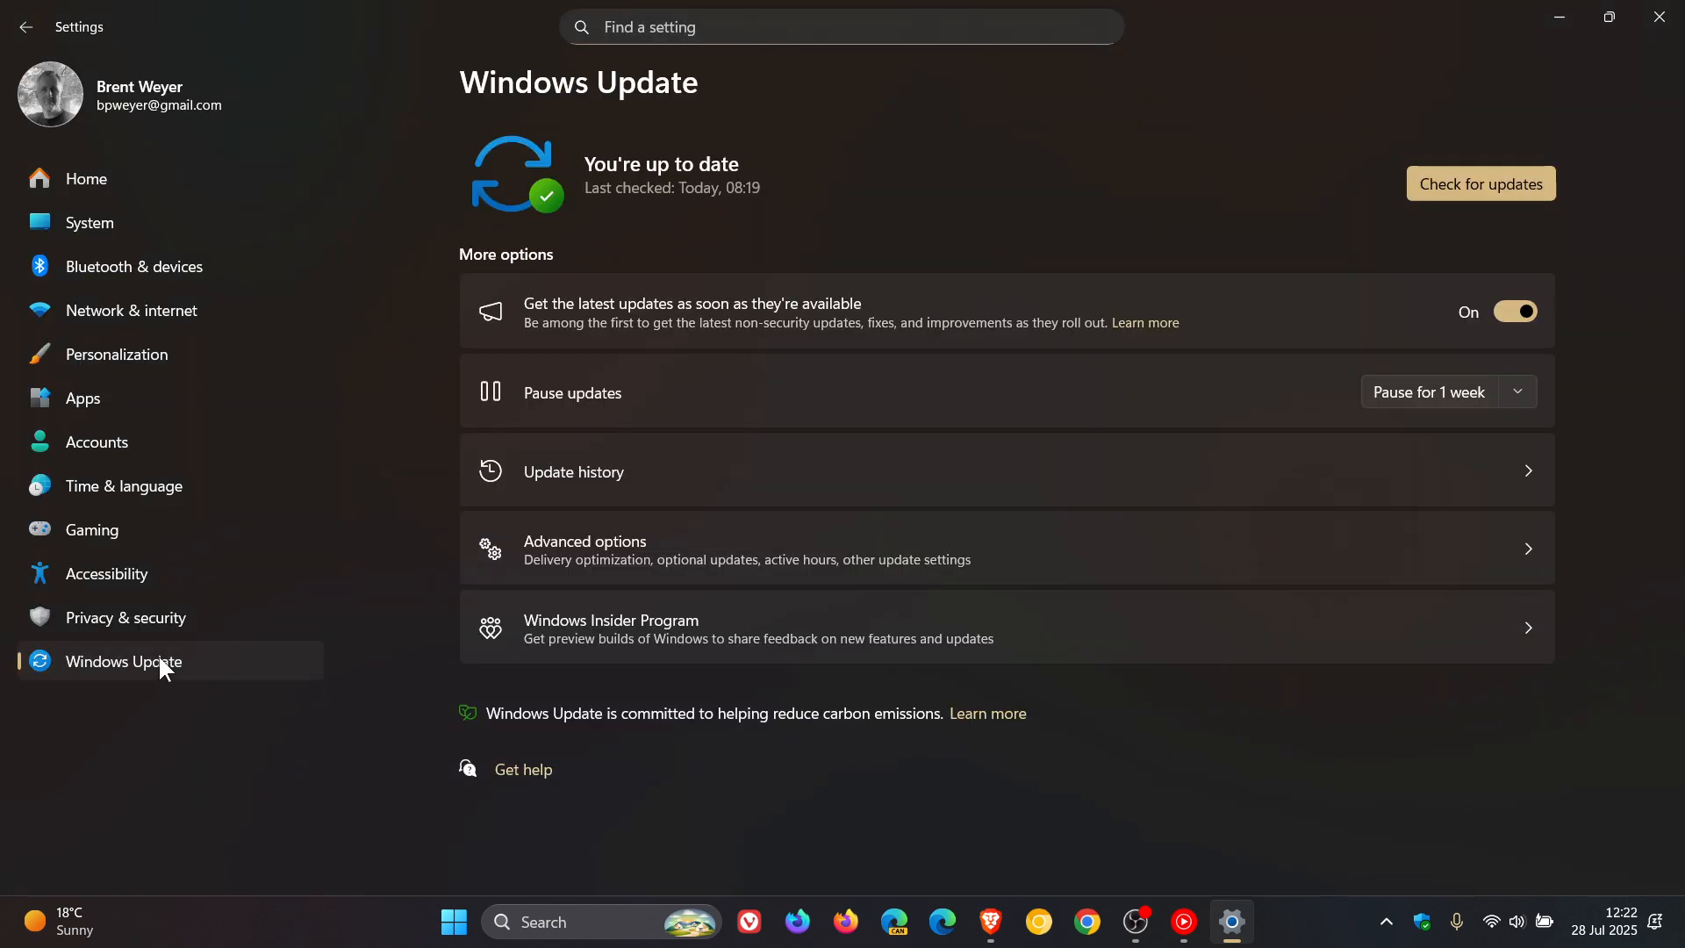
- Open Update history and scroll to the quality updates listing KB5062660
{"action": "left_click", "coordinate": [573, 472]}
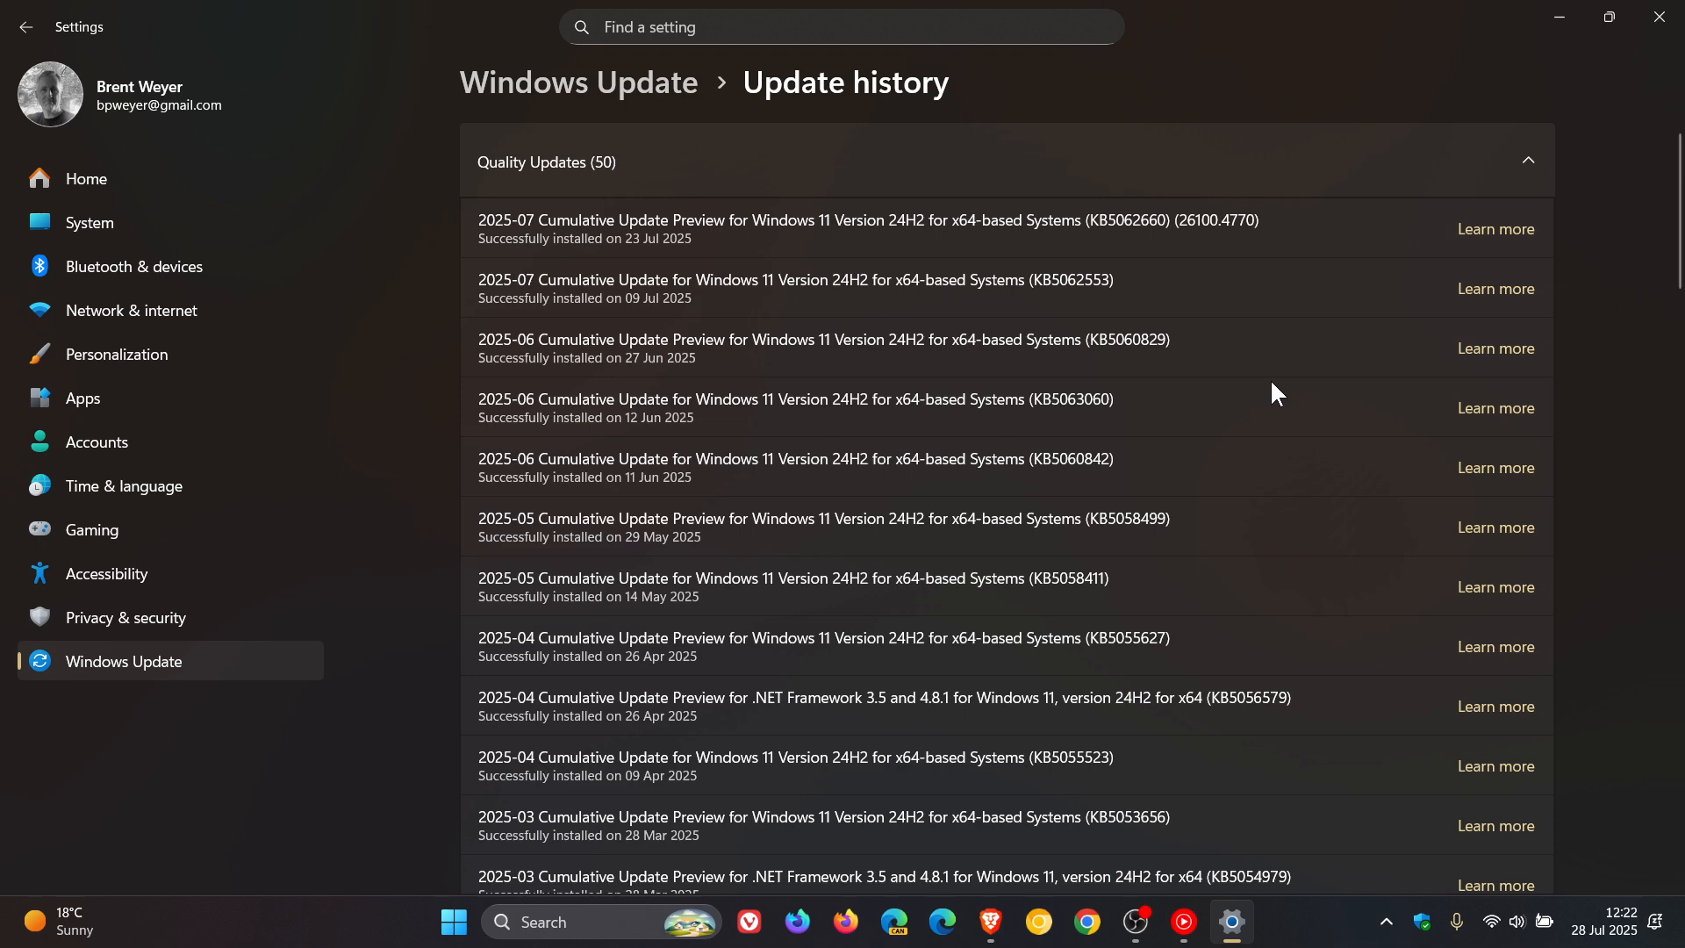
{"action": "mouse_move", "coordinate": [894, 584]}
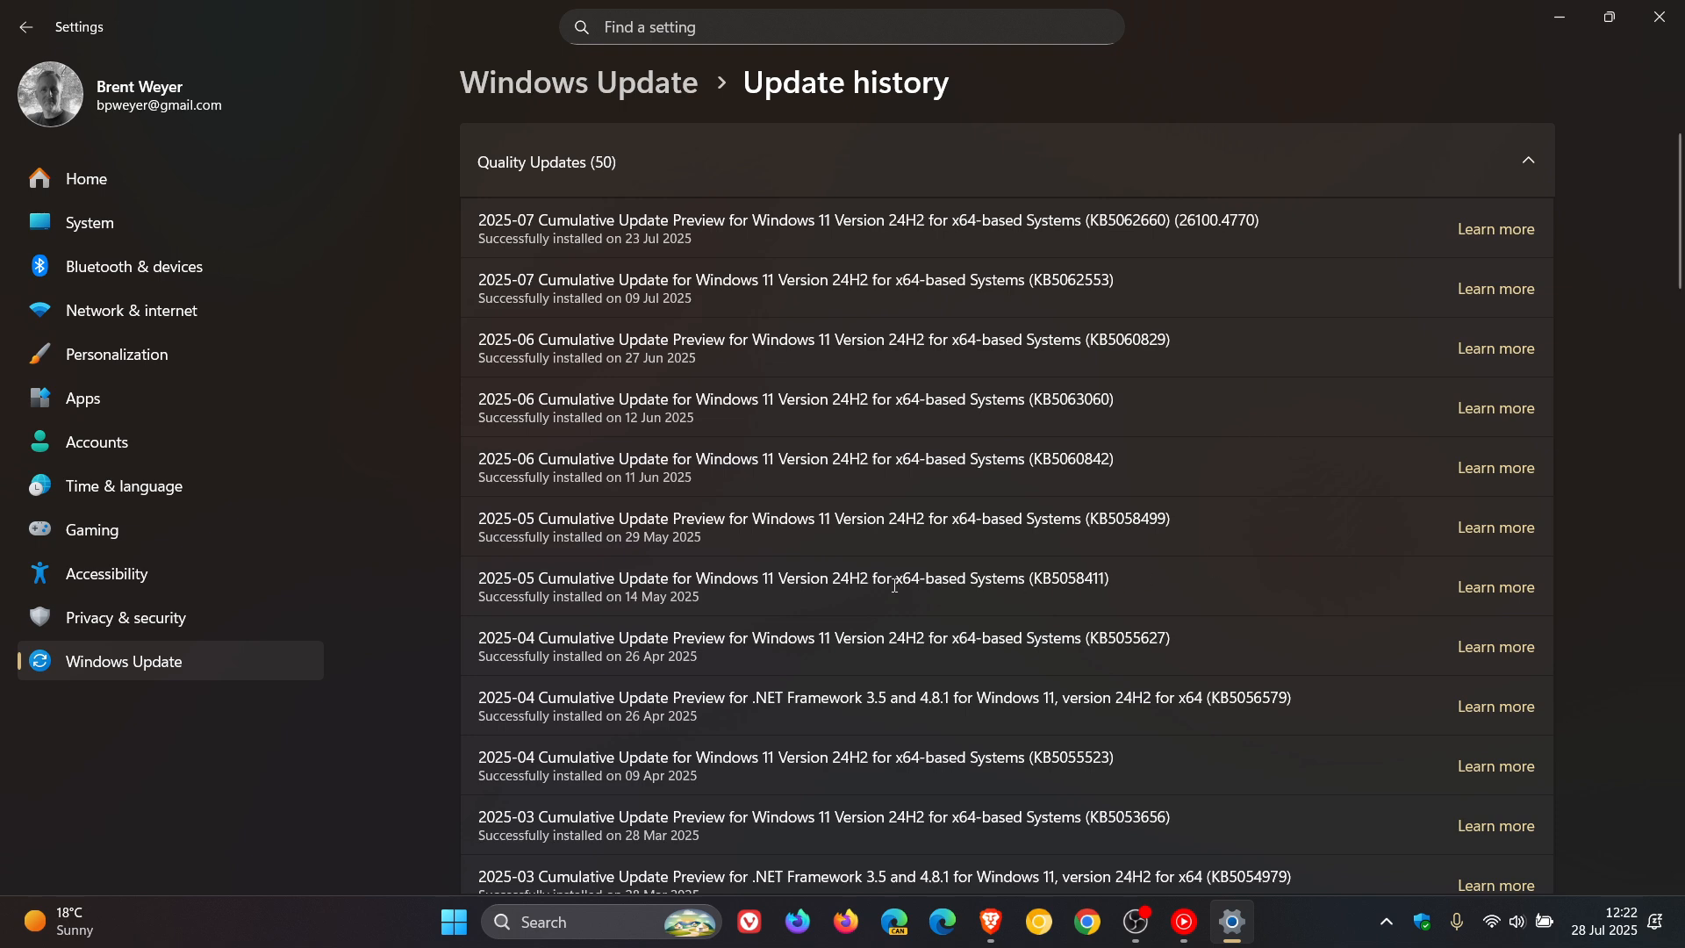
{"action": "scroll", "scroll_direction": "down", "scroll_amount": 3}
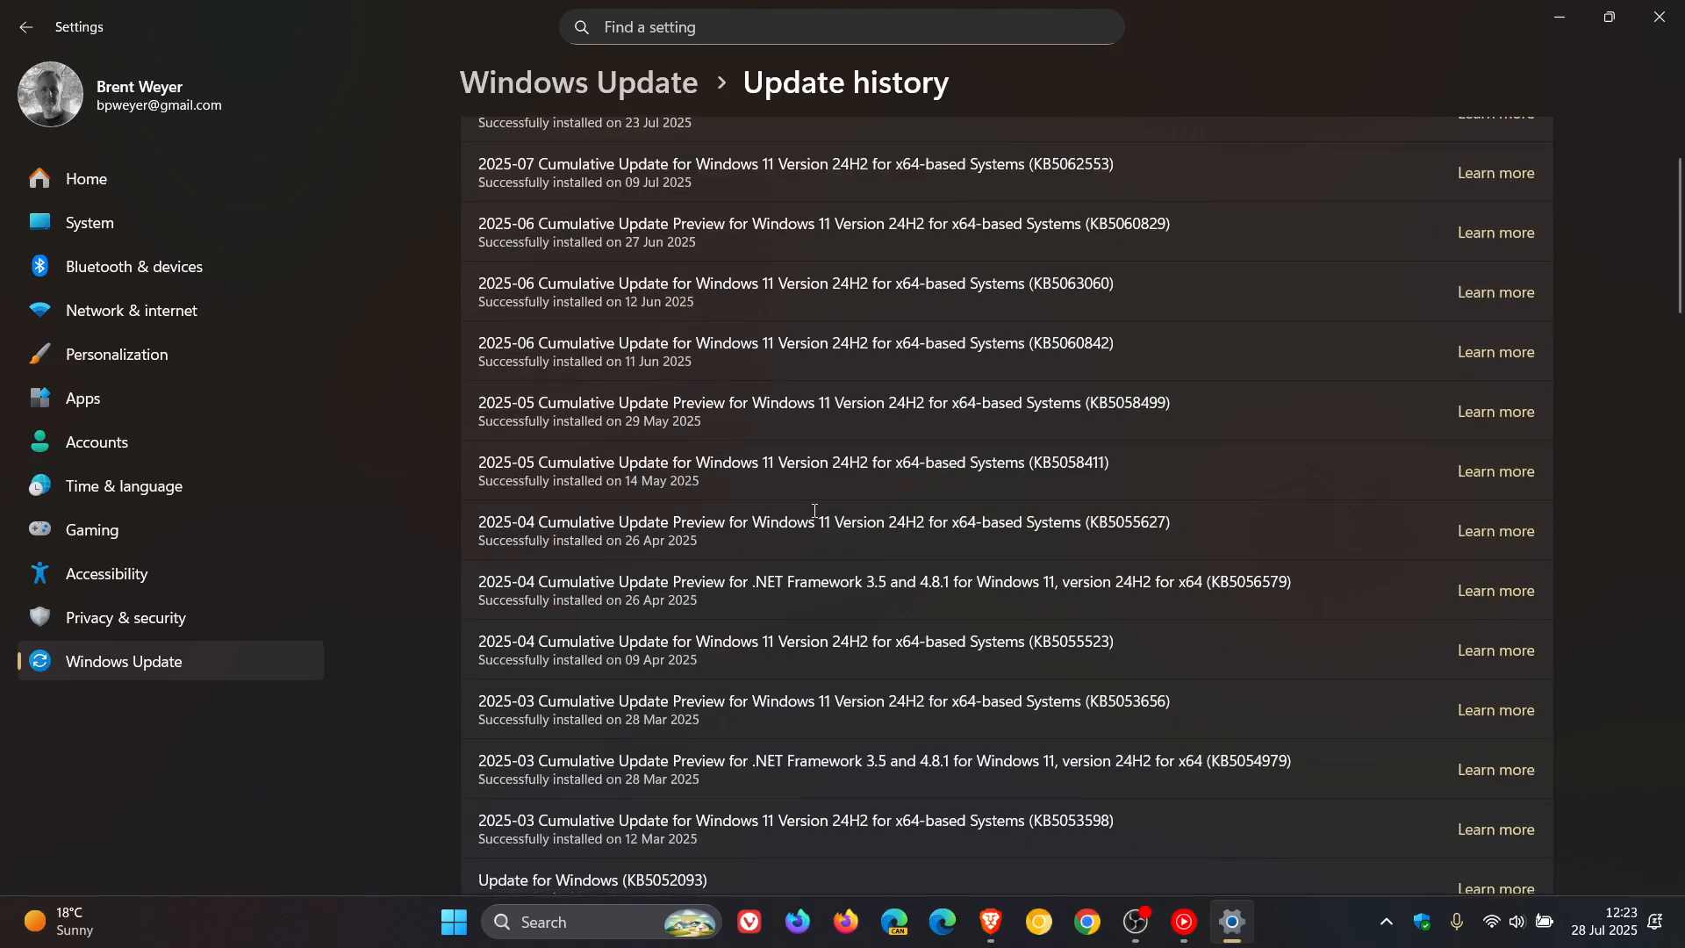
{"action": "mouse_move", "coordinate": [677, 505]}
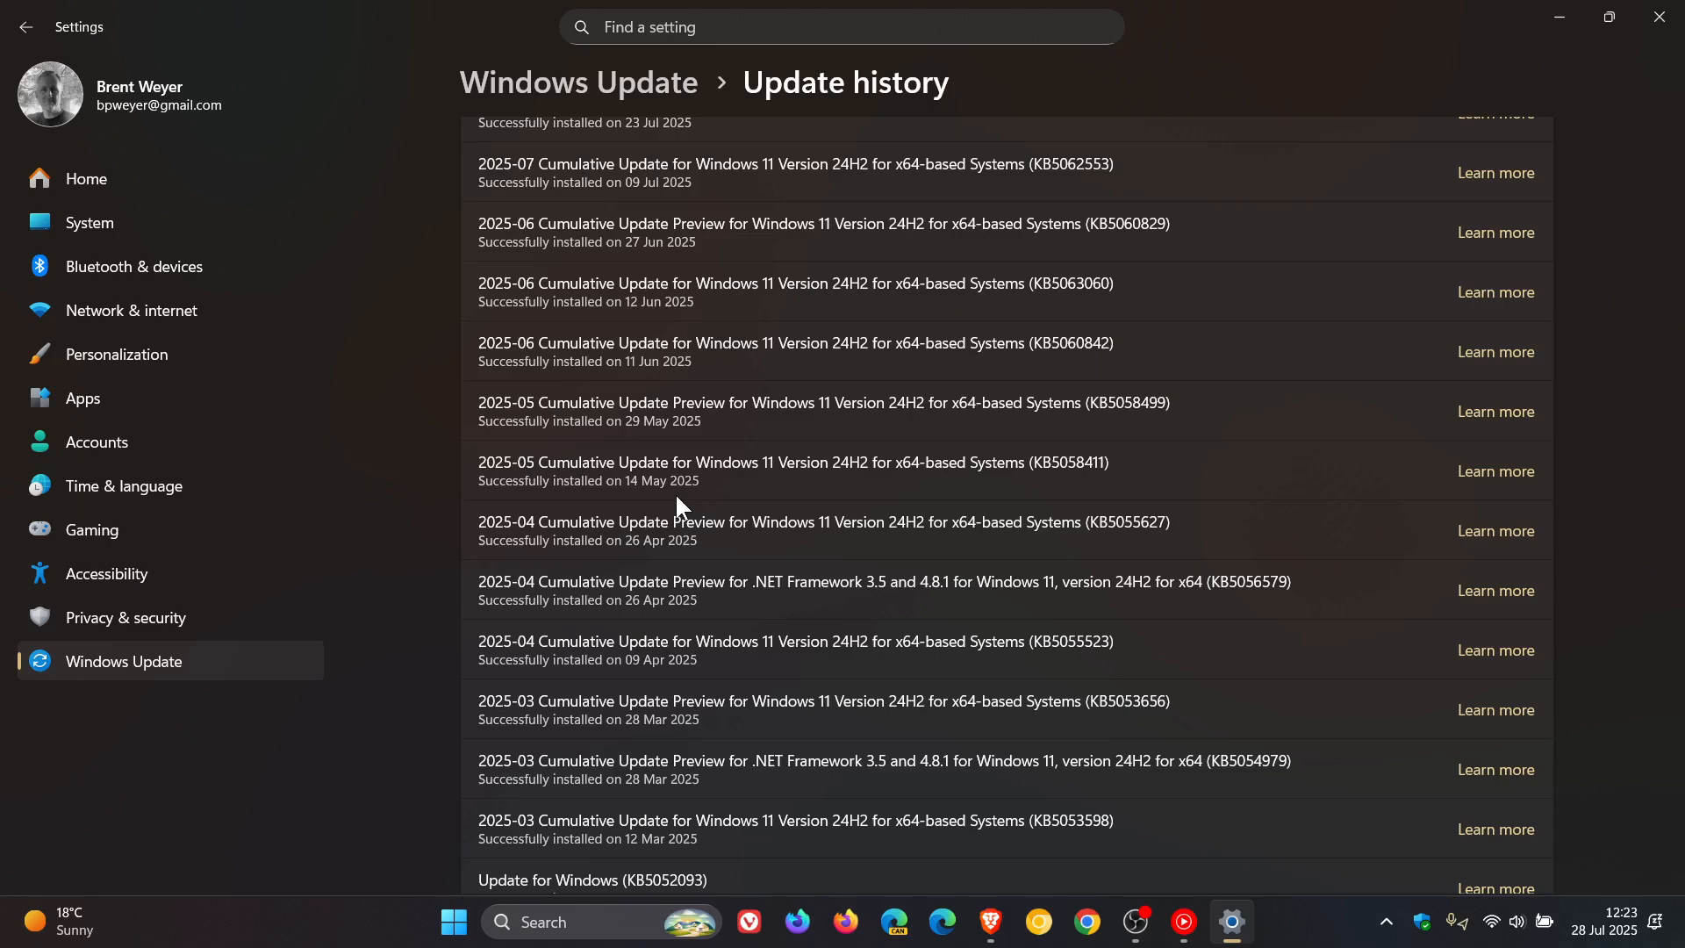
{"action": "mouse_move", "coordinate": [1042, 502]}
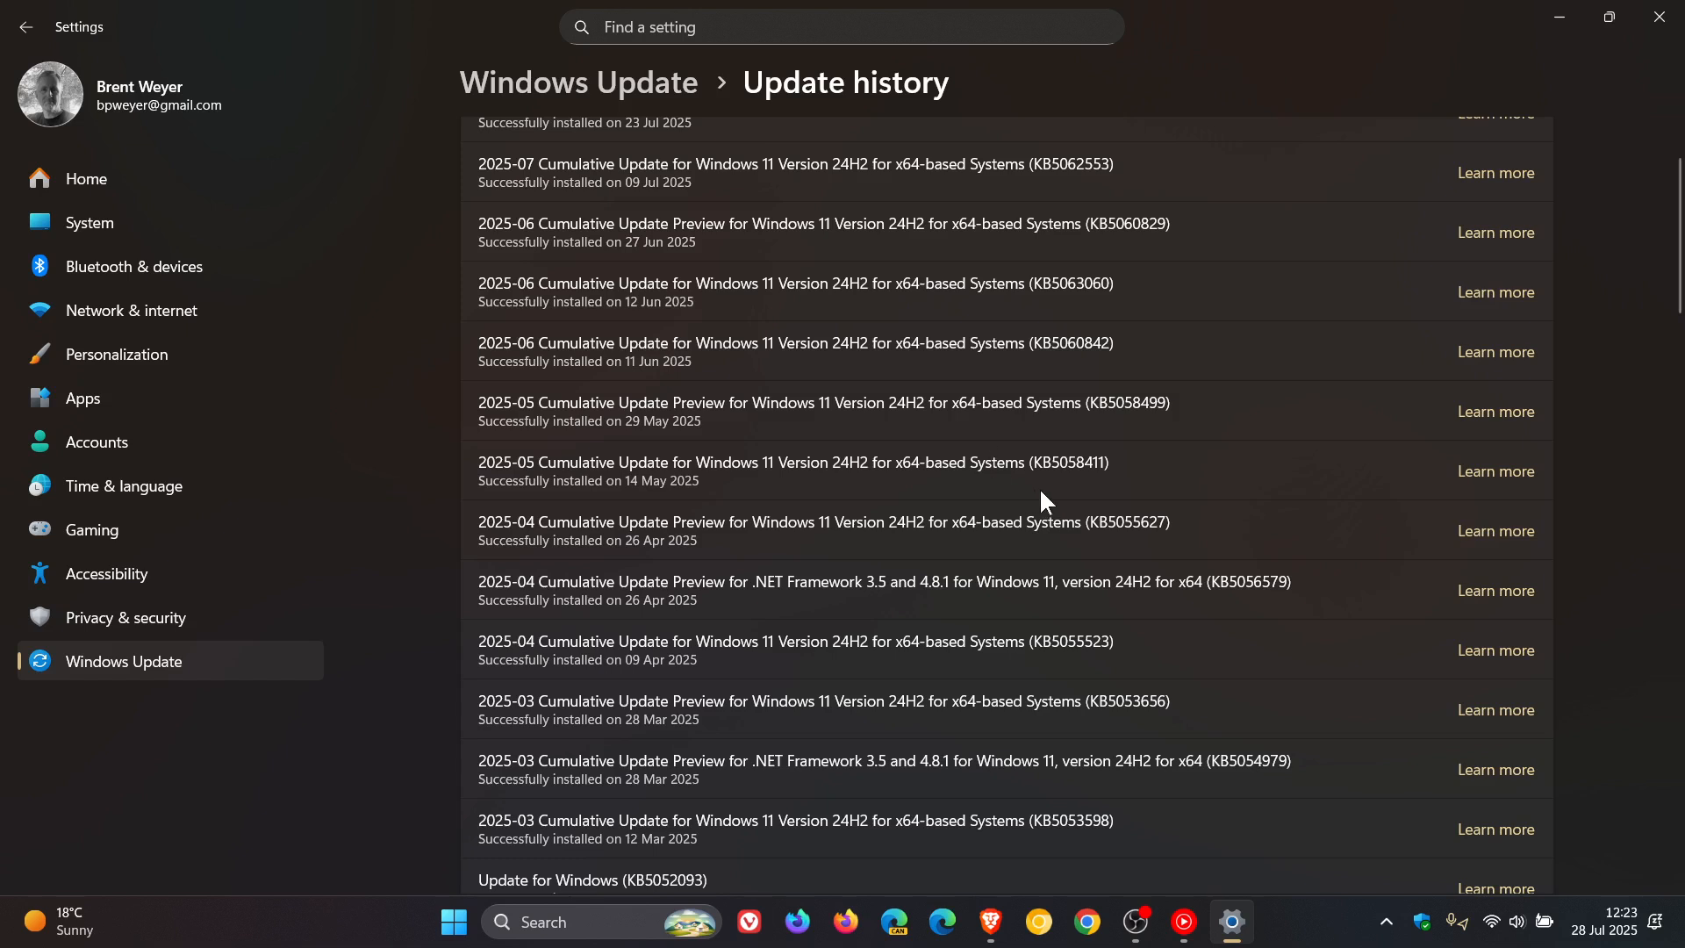
{"action": "mouse_move", "coordinate": [1126, 462]}
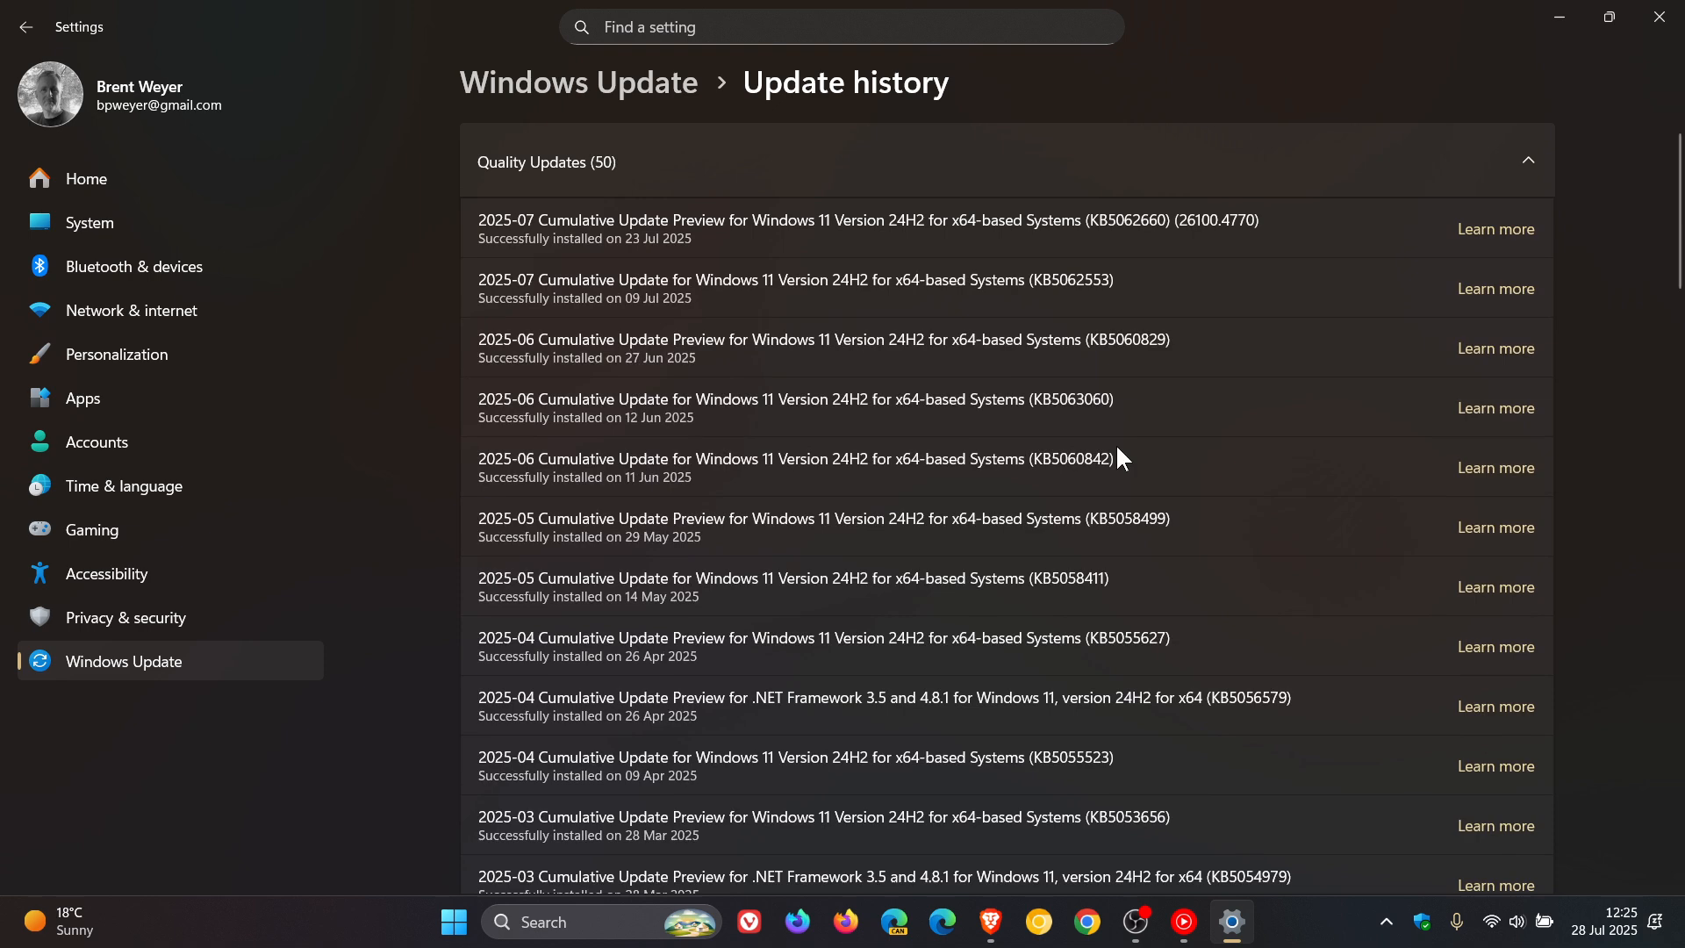
{"action": "mouse_move", "coordinate": [1144, 269]}
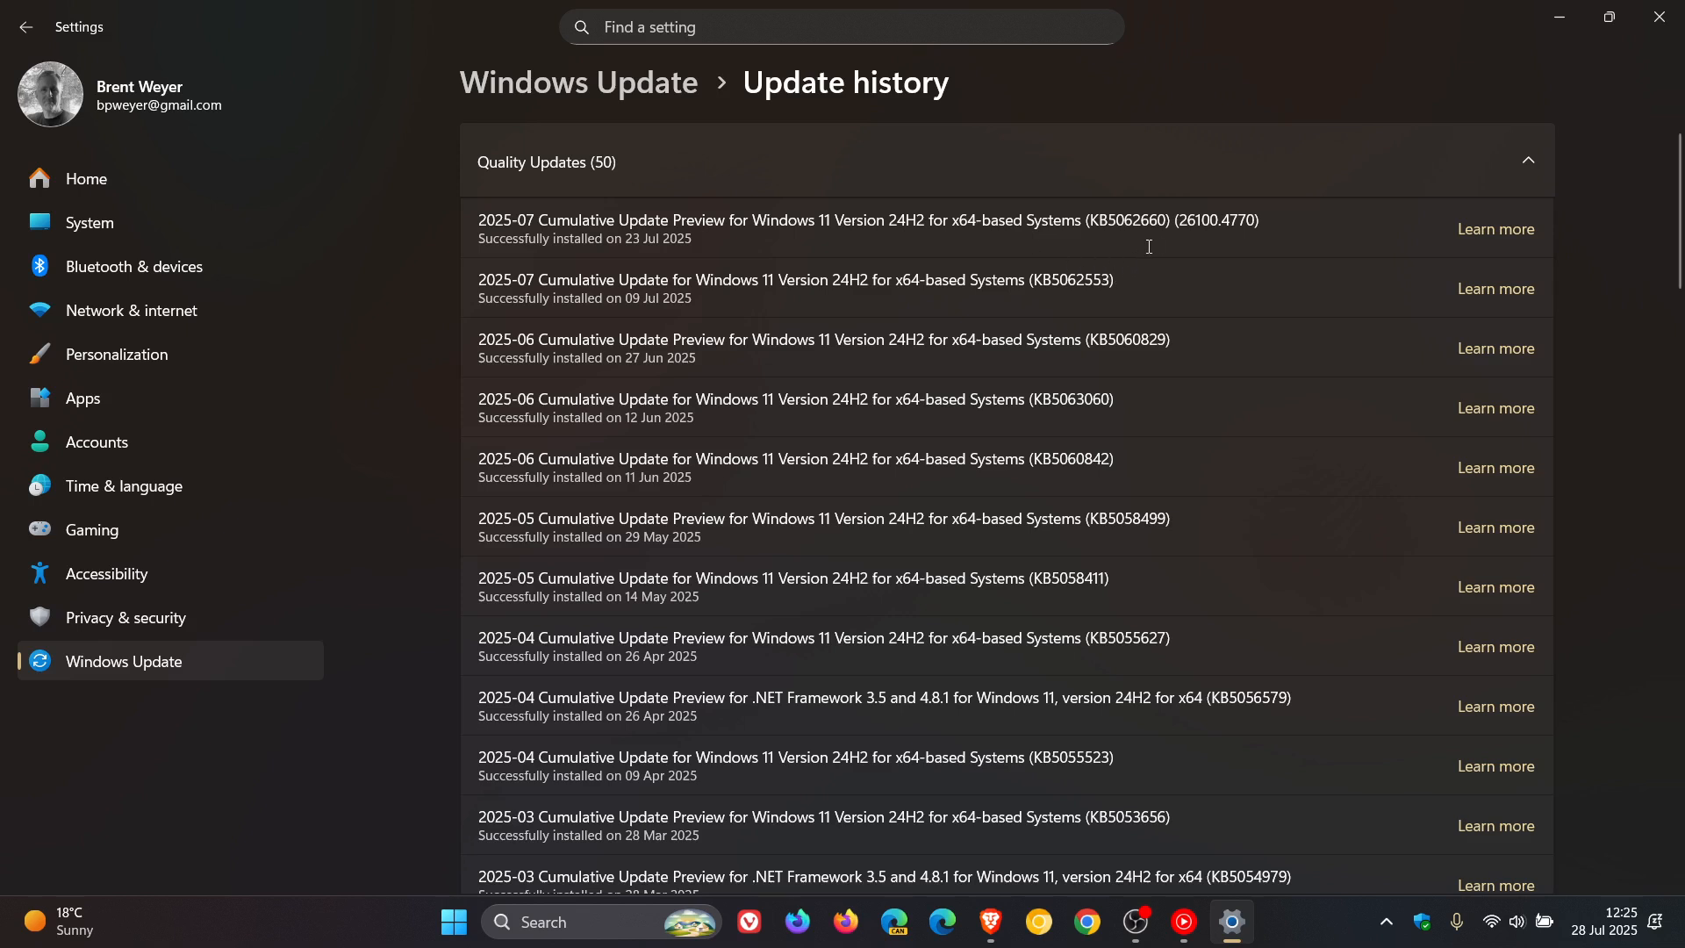
{"action": "mouse_move", "coordinate": [1173, 210]}
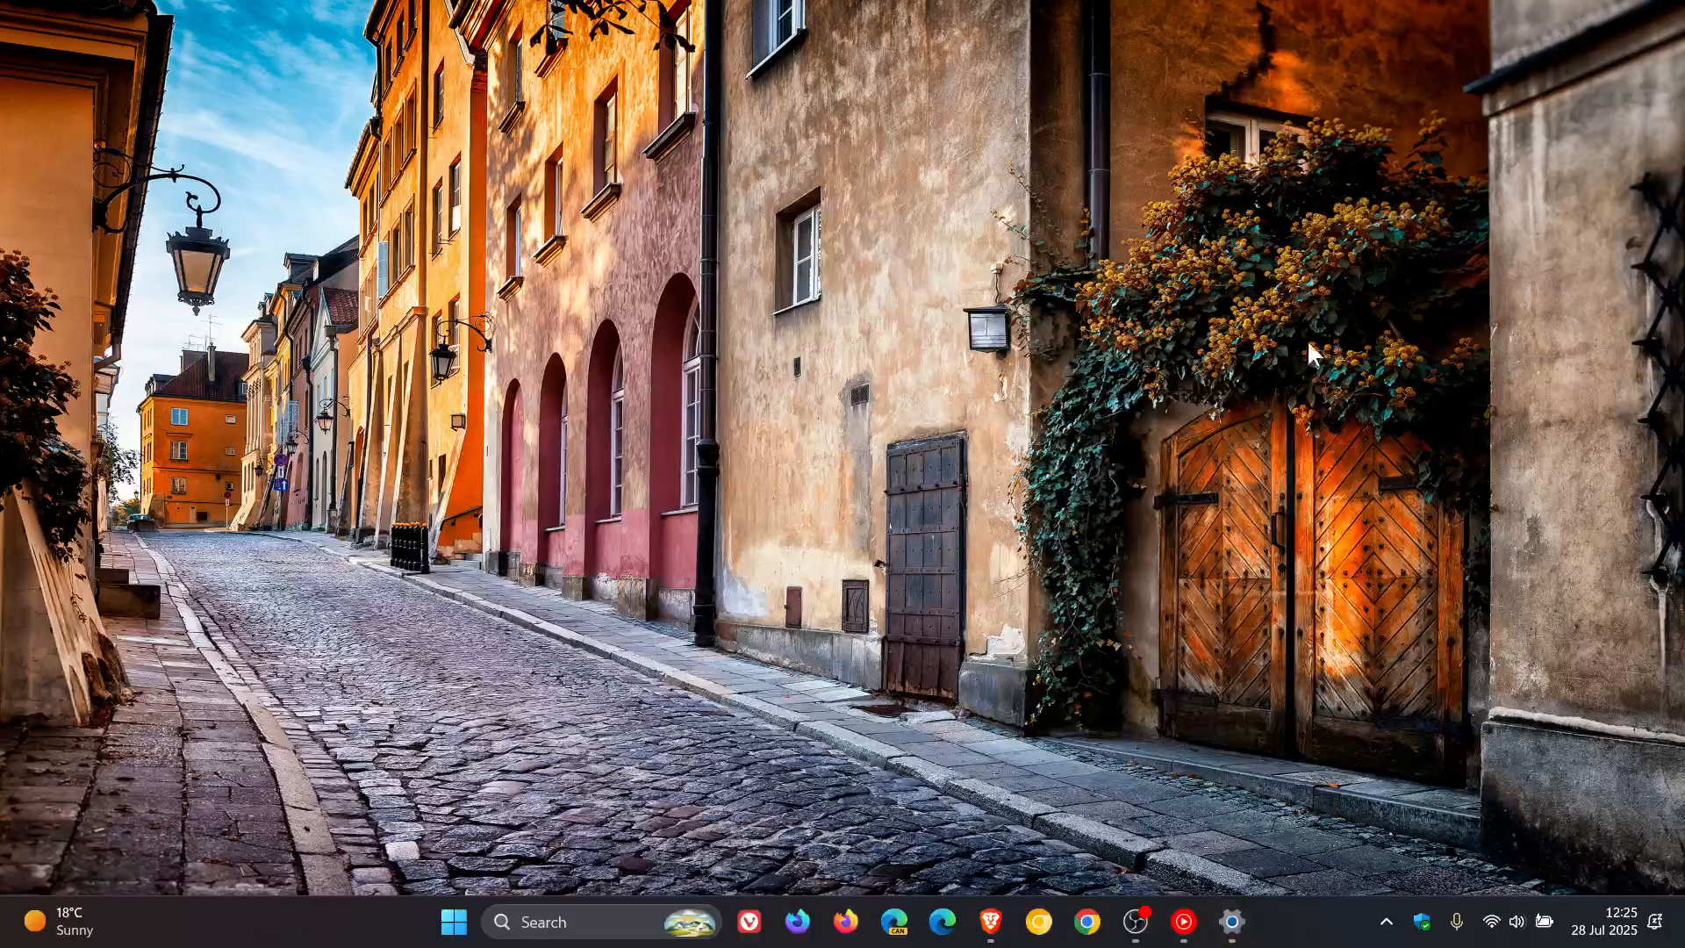
- Restore the browser and switch to the KB5062660 release notes tab
{"action": "left_click", "coordinate": [989, 930]}
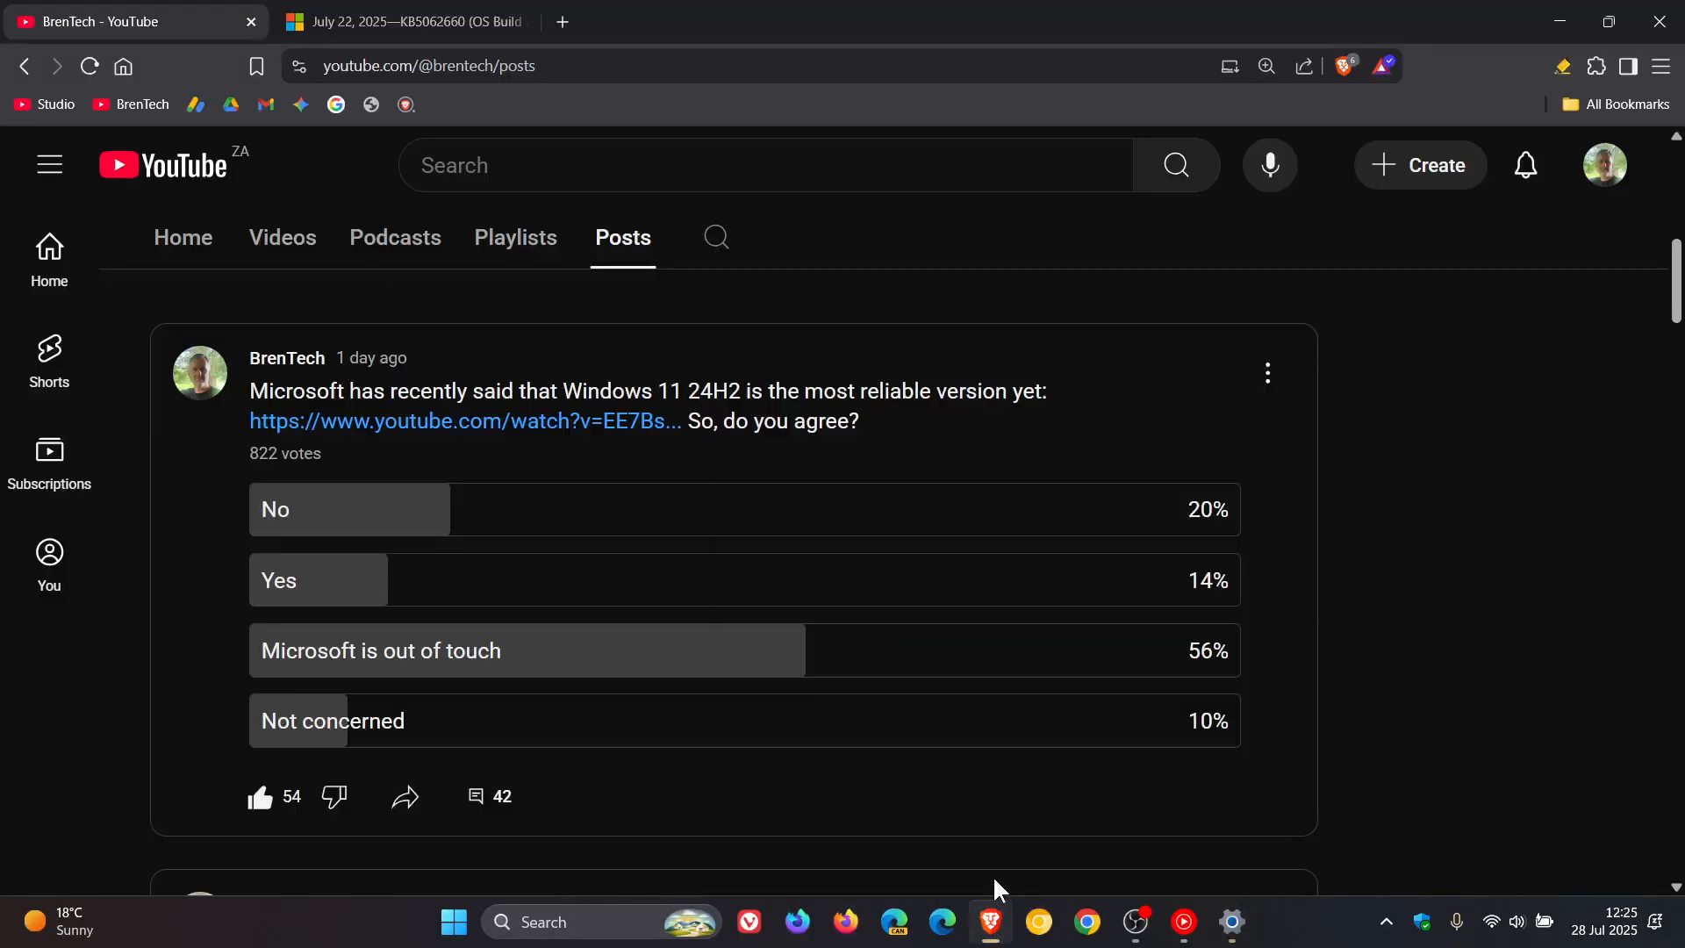
{"action": "left_click", "coordinate": [397, 21]}
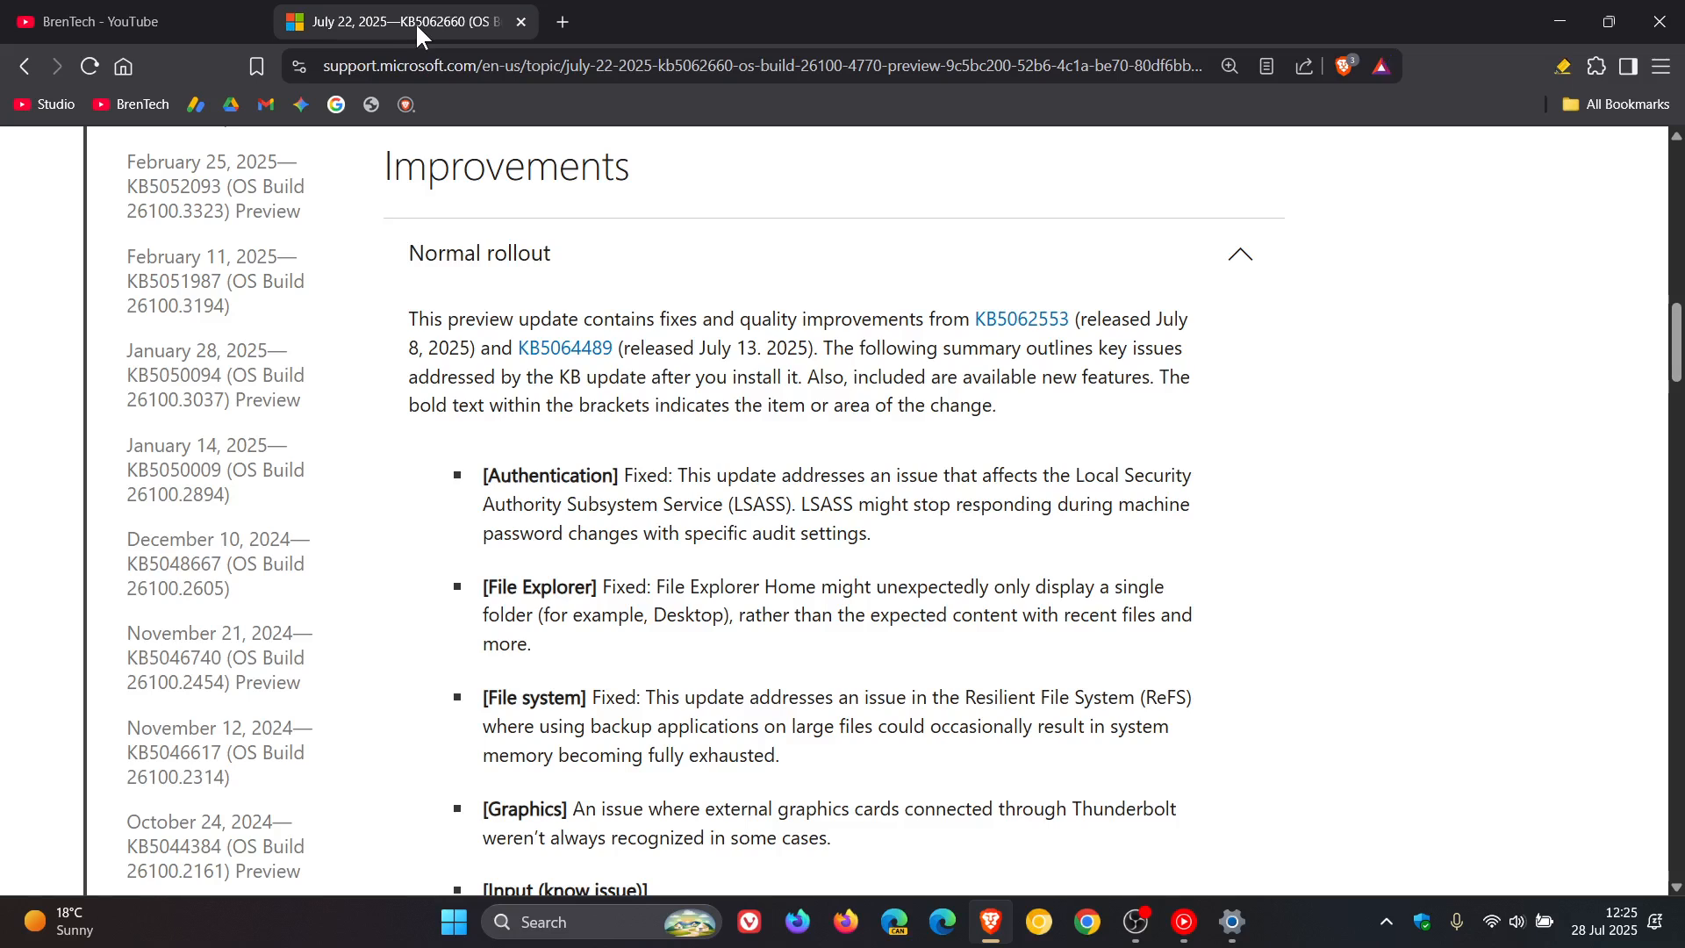
{"action": "mouse_move", "coordinate": [1377, 502]}
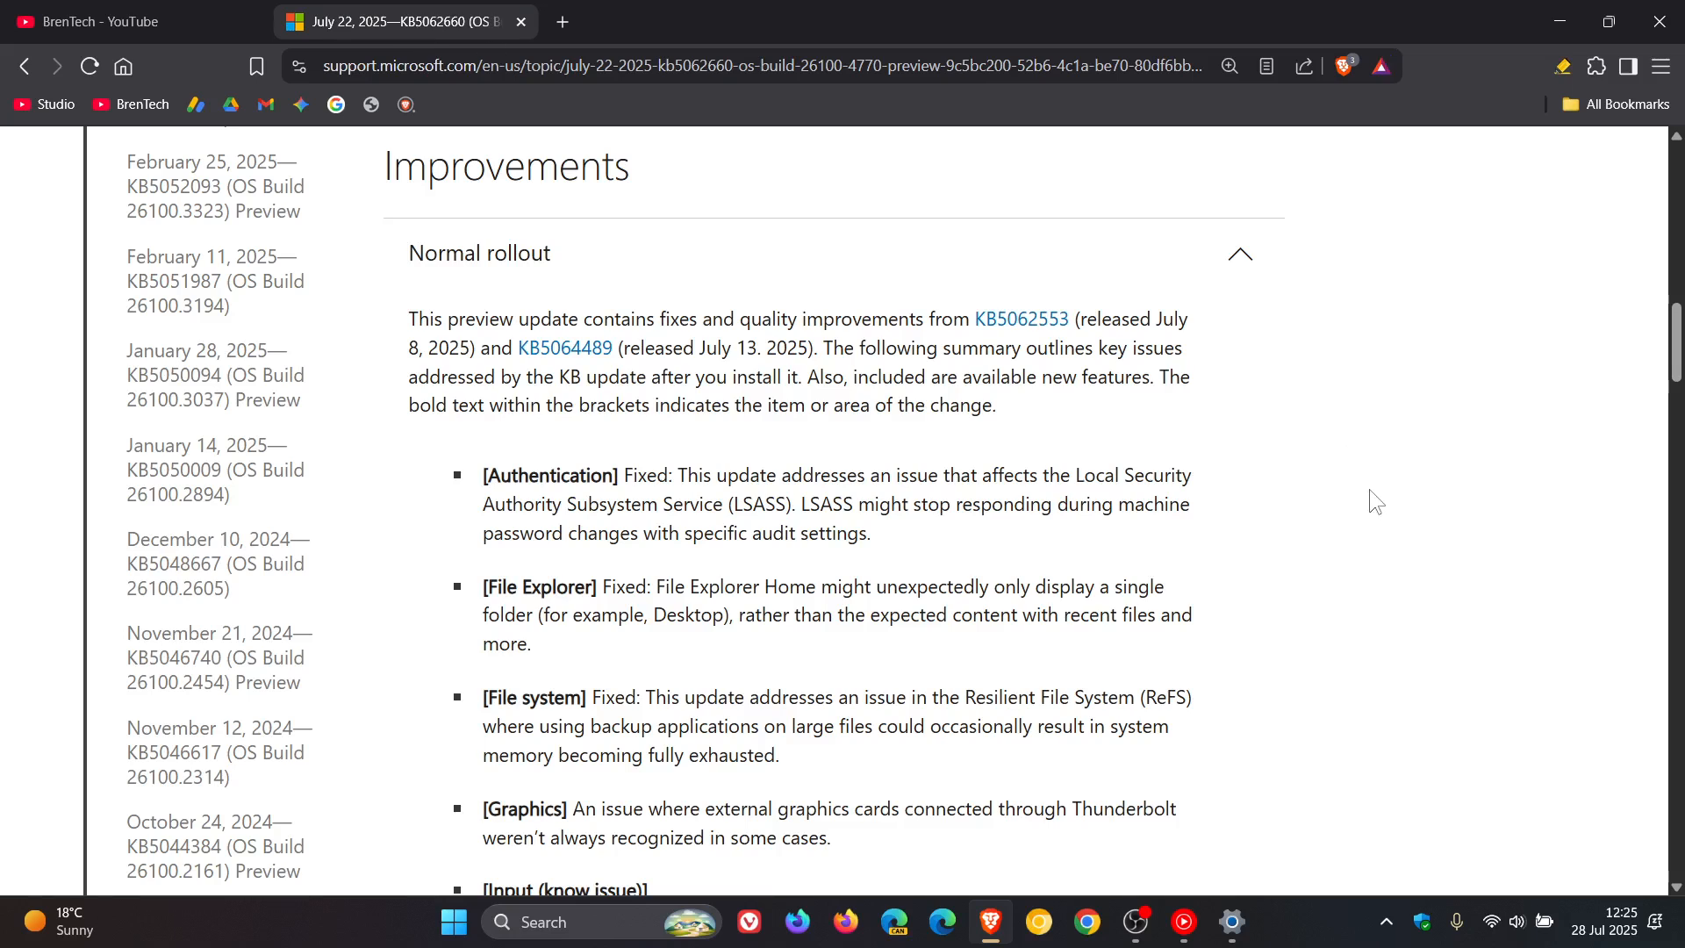
{"action": "mouse_move", "coordinate": [1378, 506]}
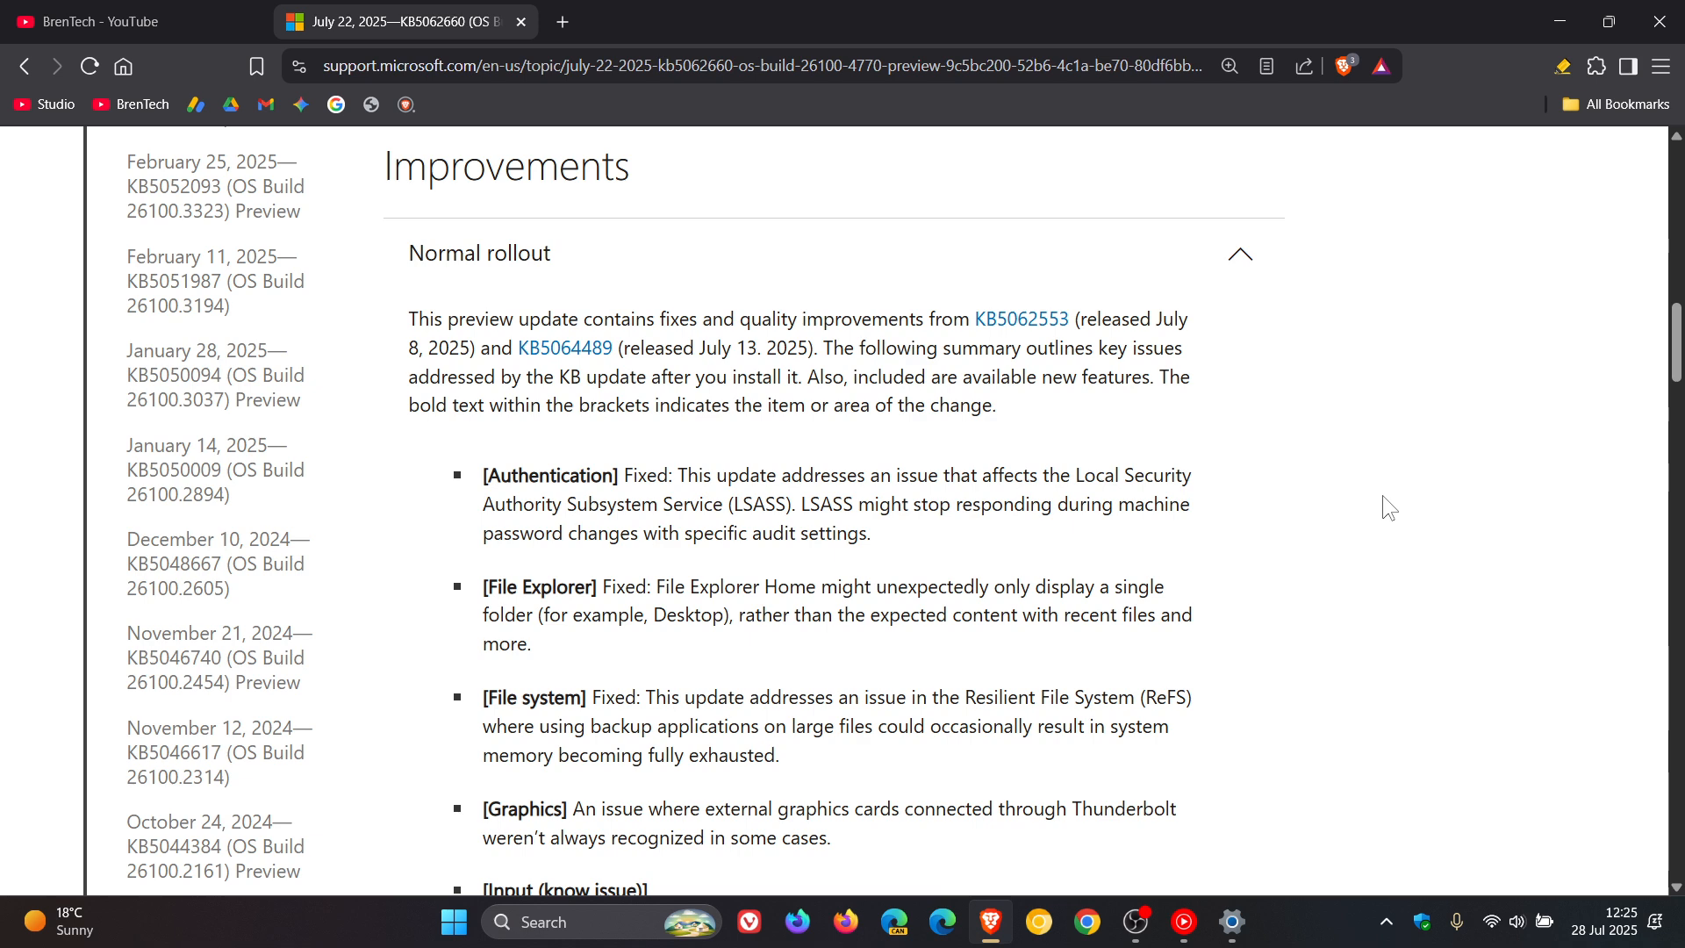
{"action": "mouse_move", "coordinate": [1395, 509]}
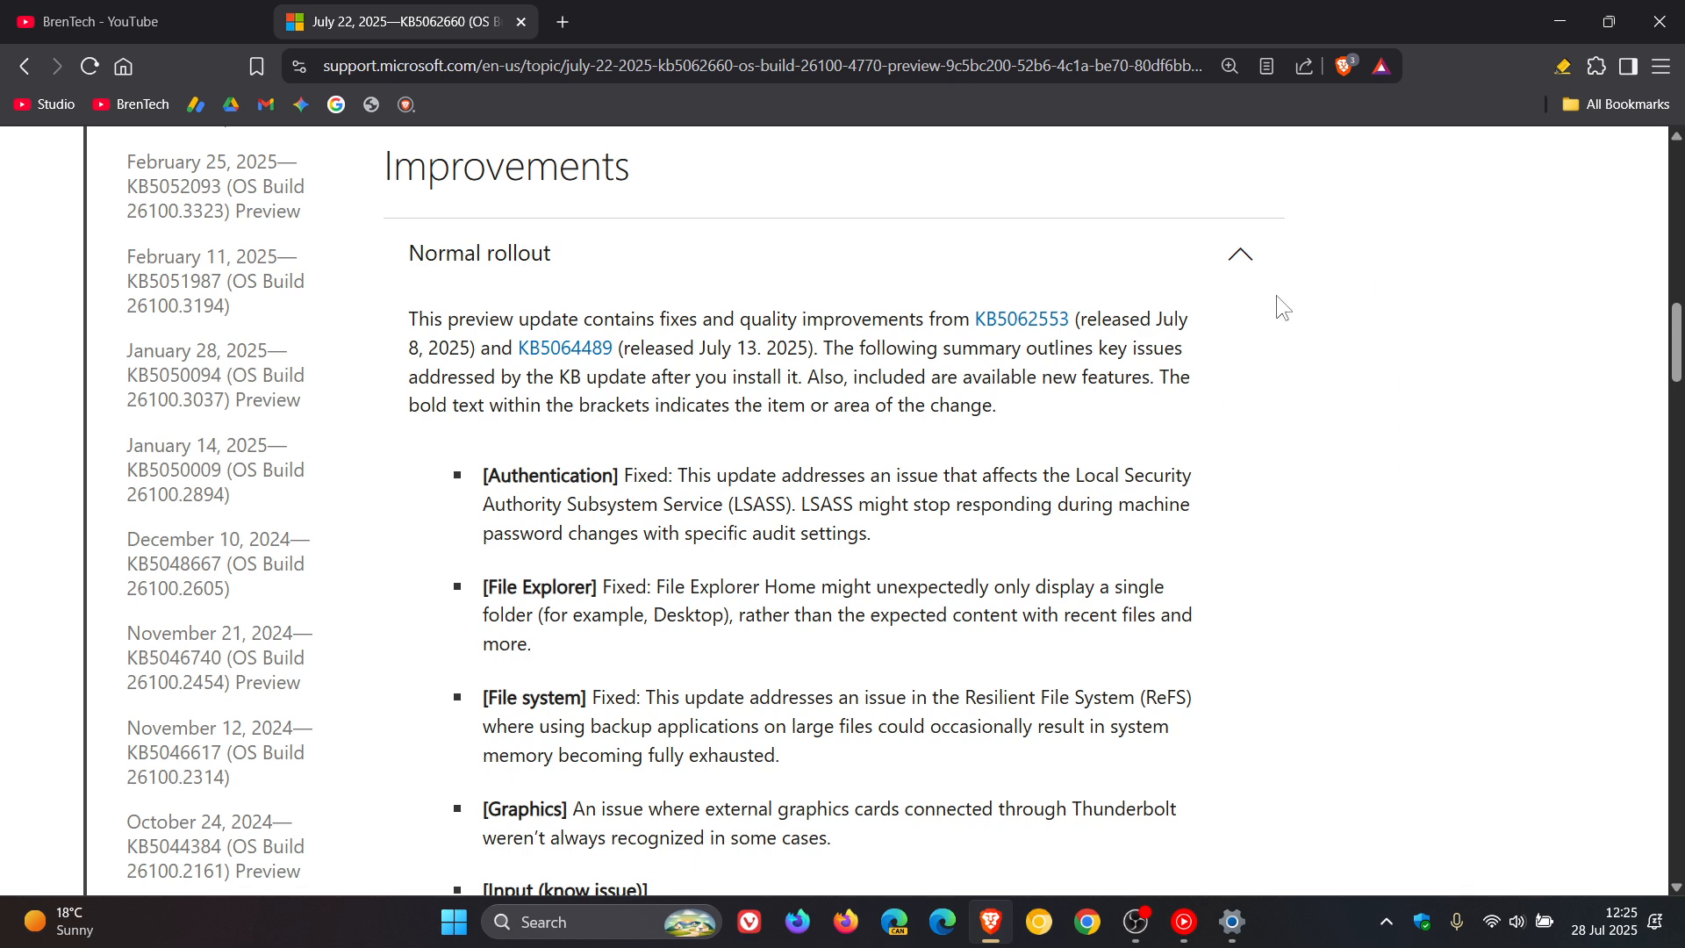
{"action": "mouse_move", "coordinate": [1342, 341]}
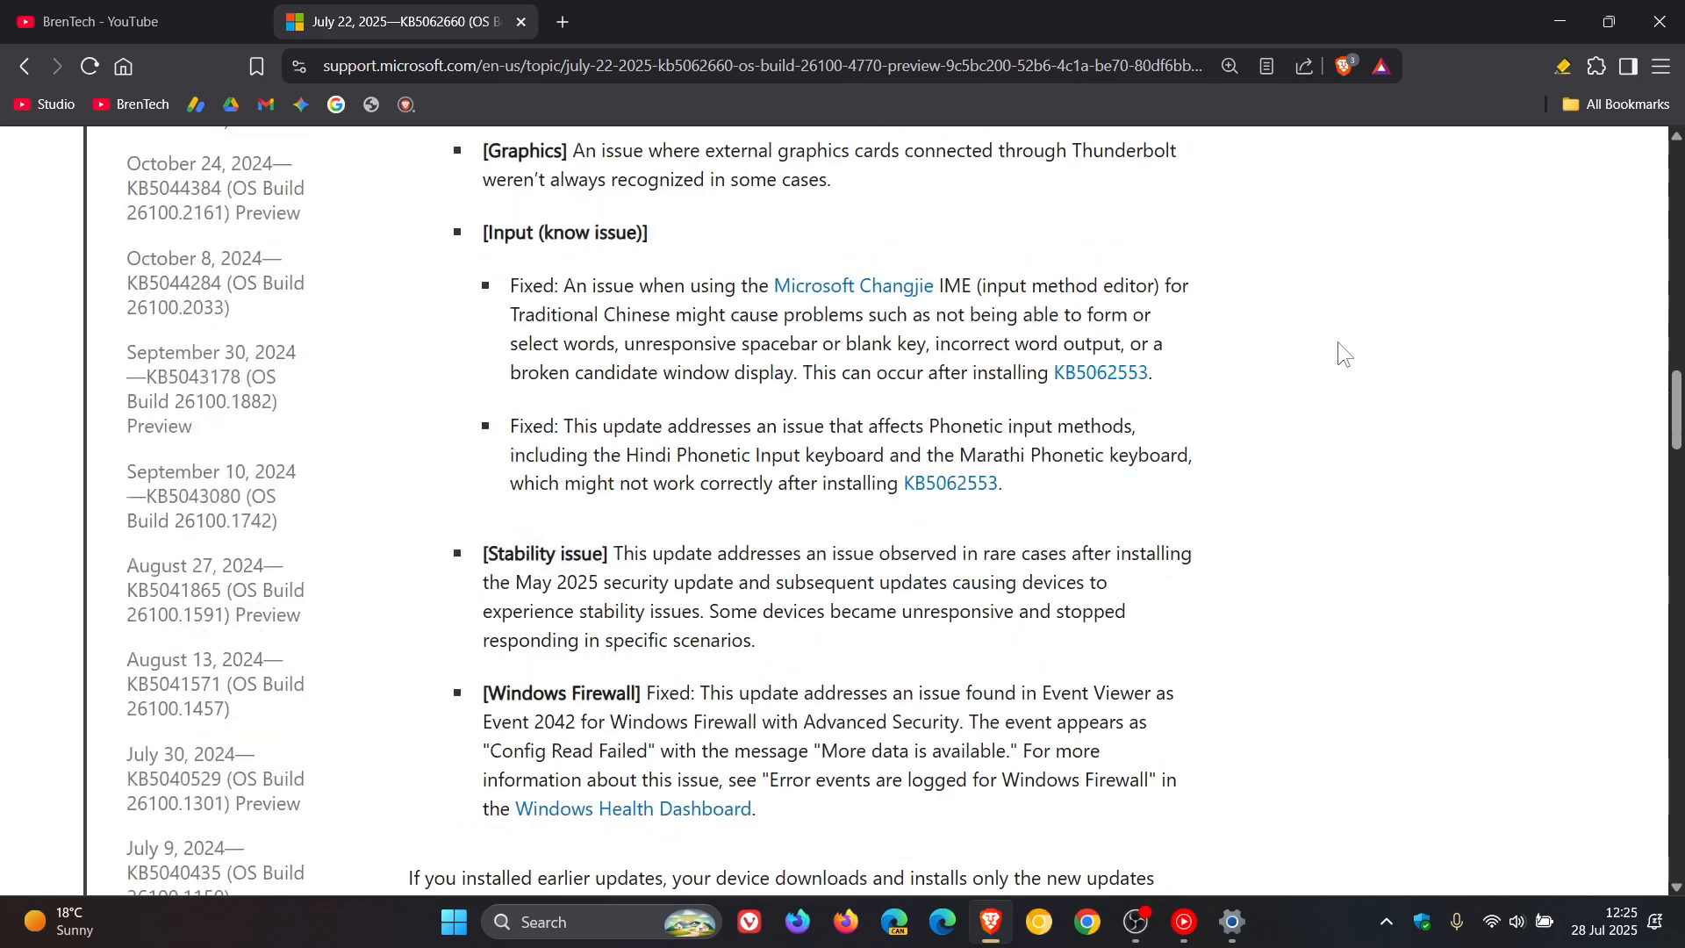
- Scroll down and select the full 'Stability issue' fix paragraph
{"action": "scroll", "scroll_direction": "down", "scroll_amount": 3}
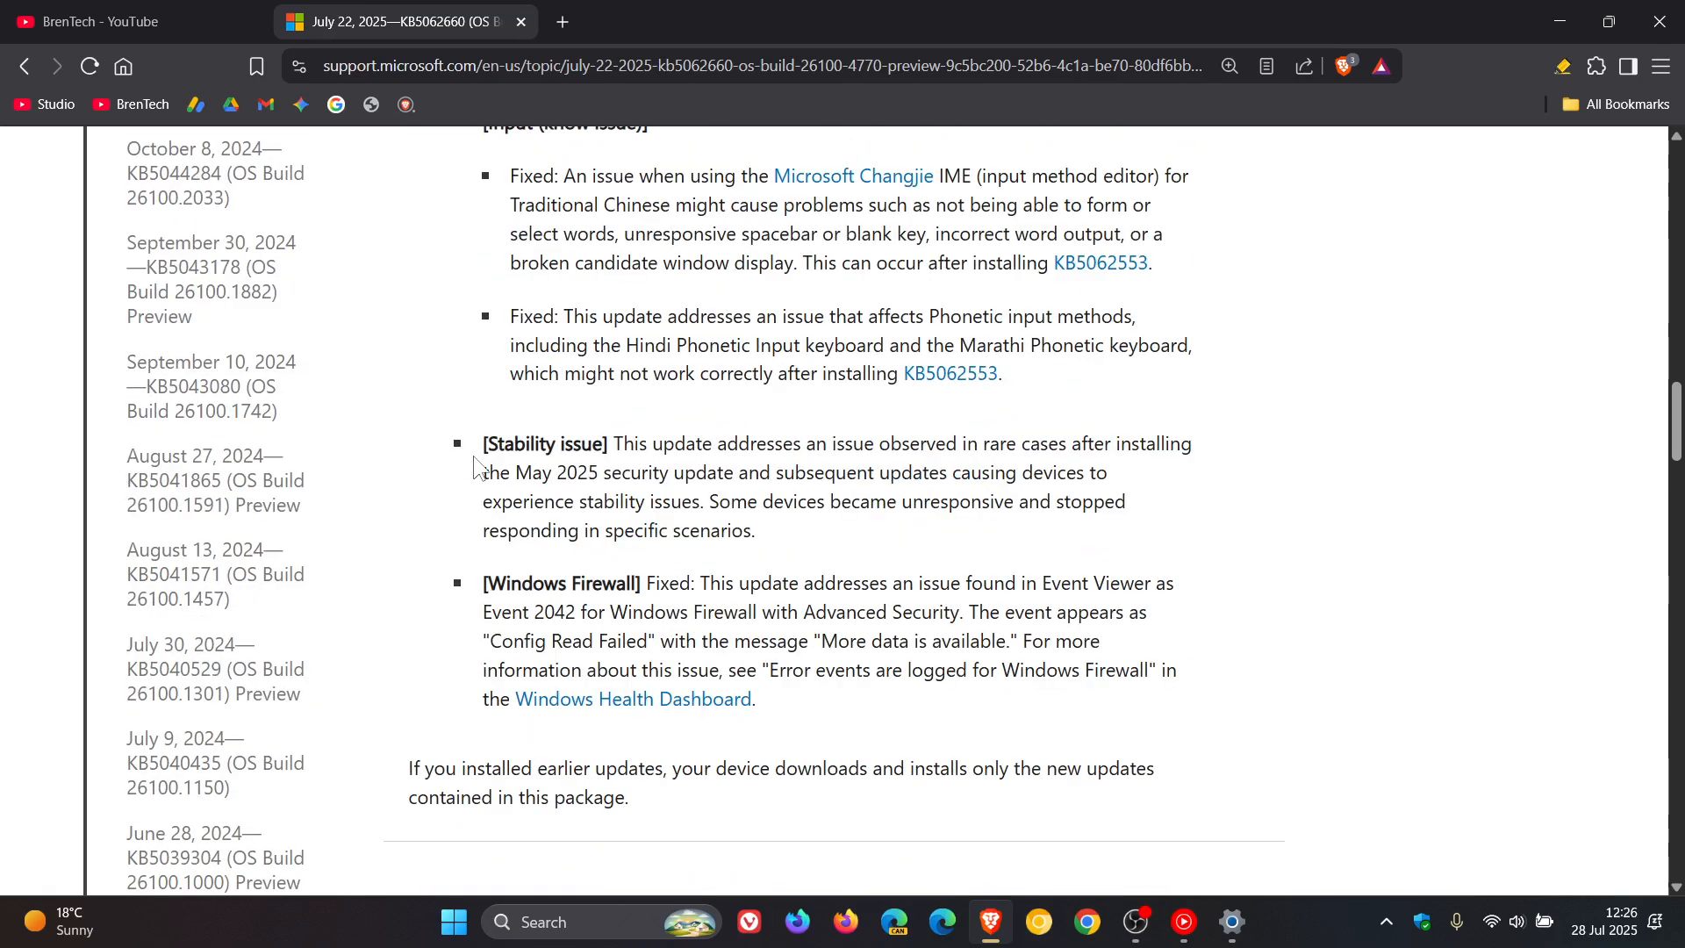
{"action": "double_click", "coordinate": [546, 444]}
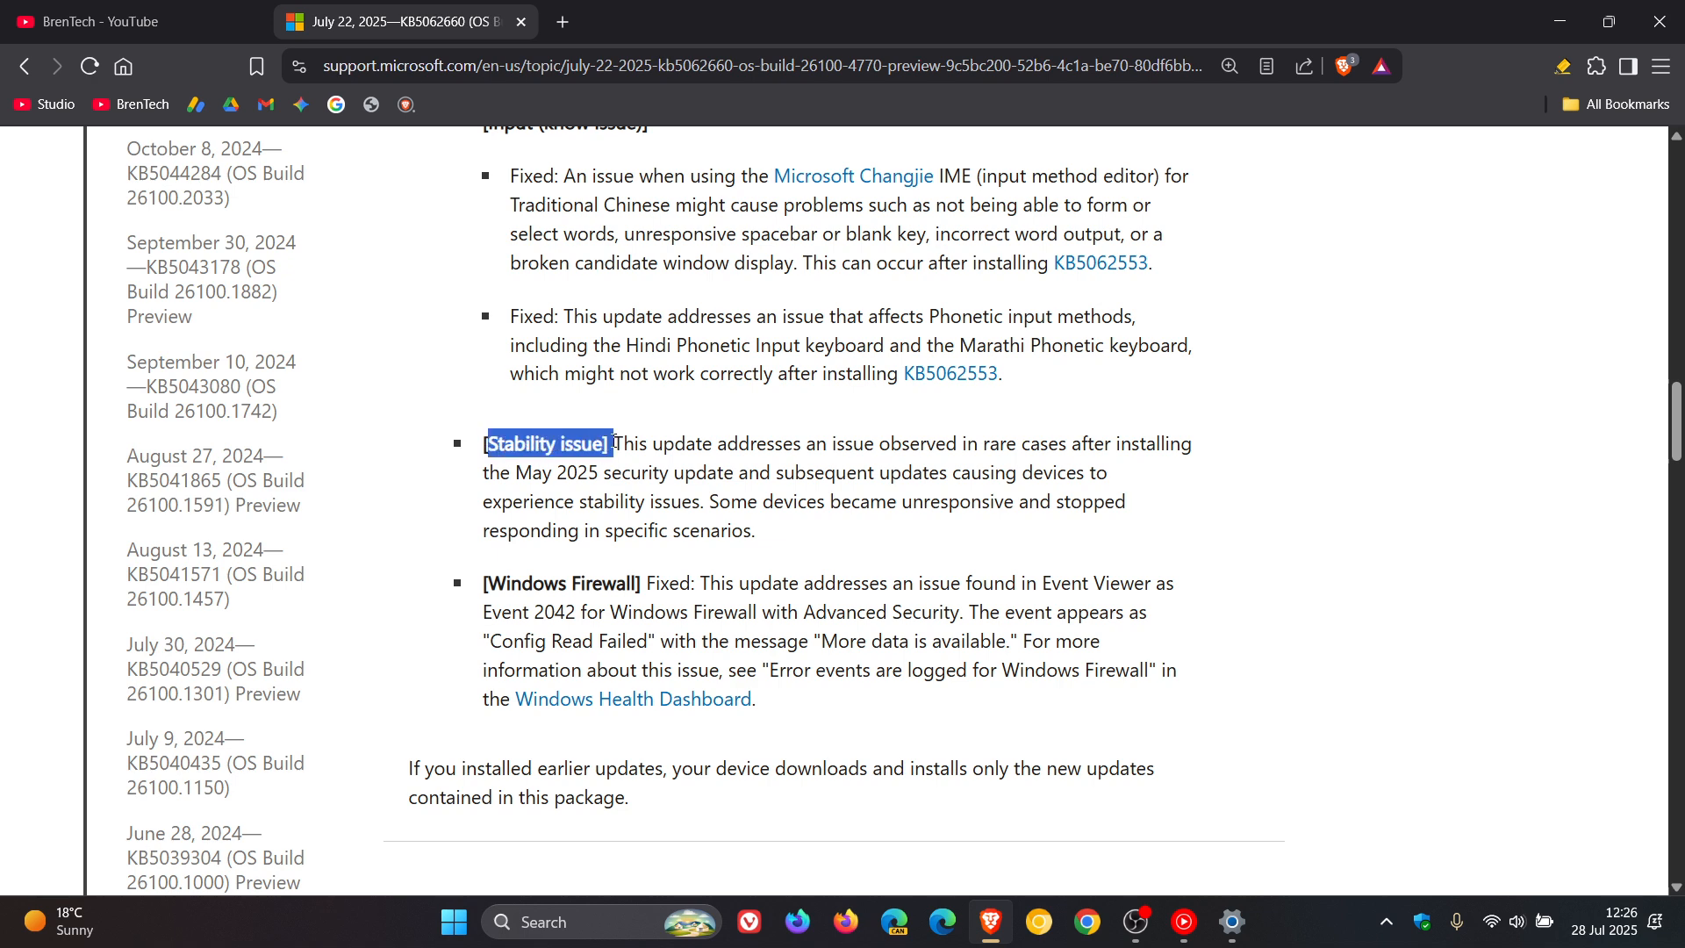
{"action": "left_click_drag", "start_coordinate": [612, 444], "coordinate": [1080, 444]}
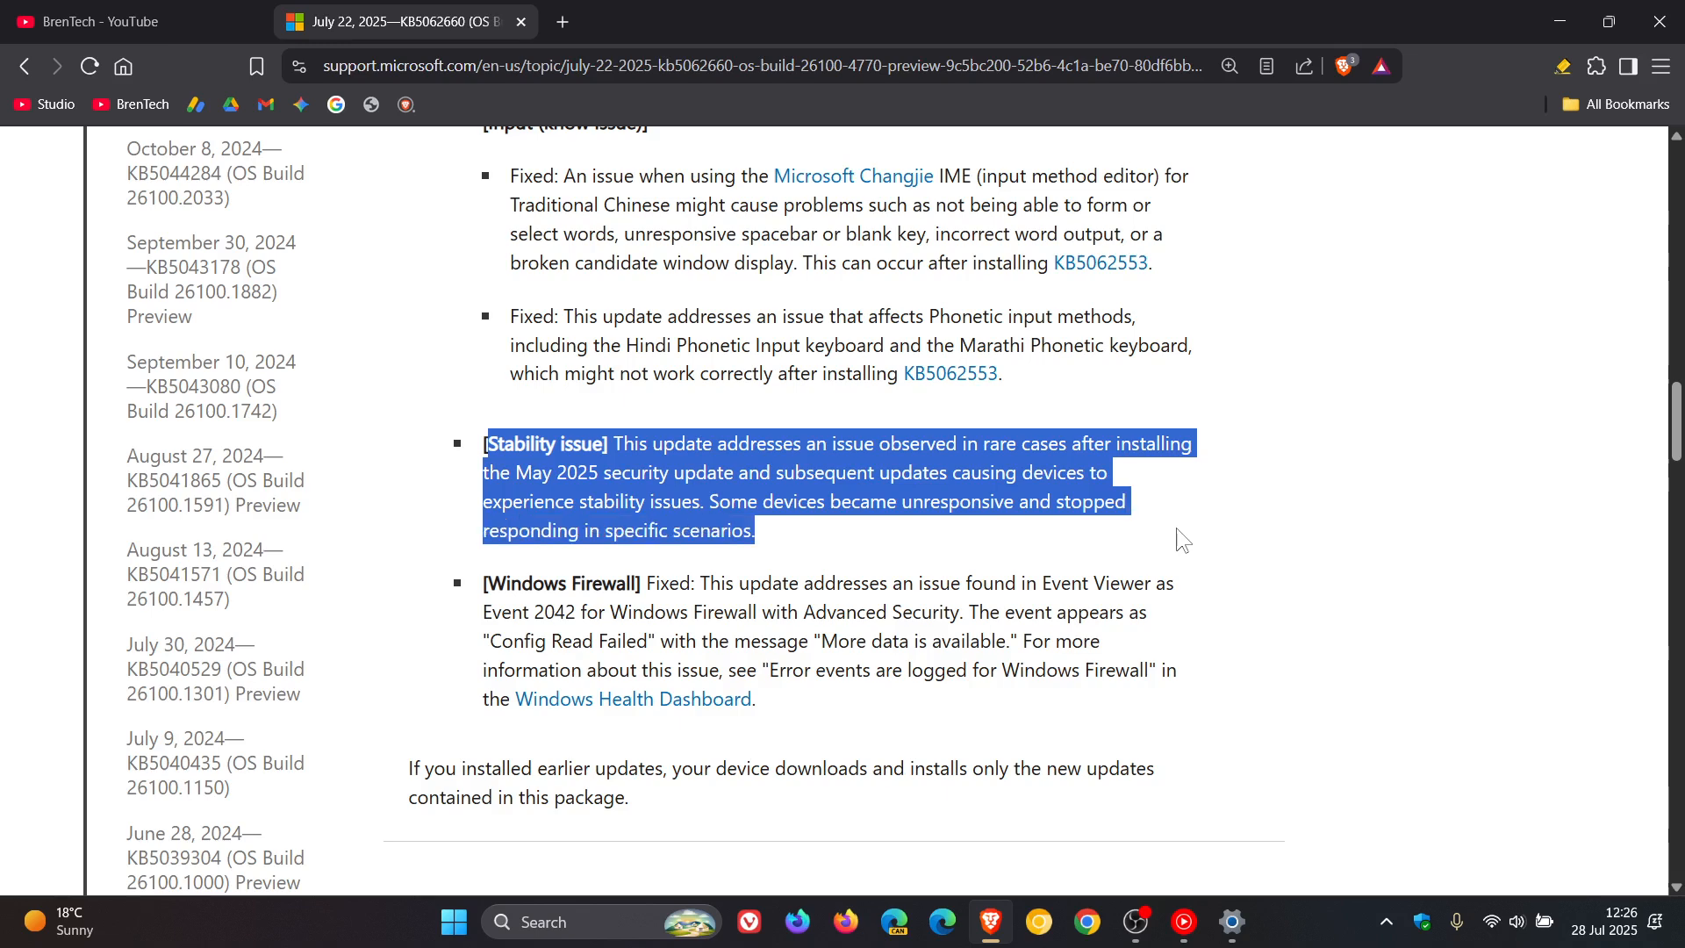
{"action": "mouse_move", "coordinate": [1492, 480]}
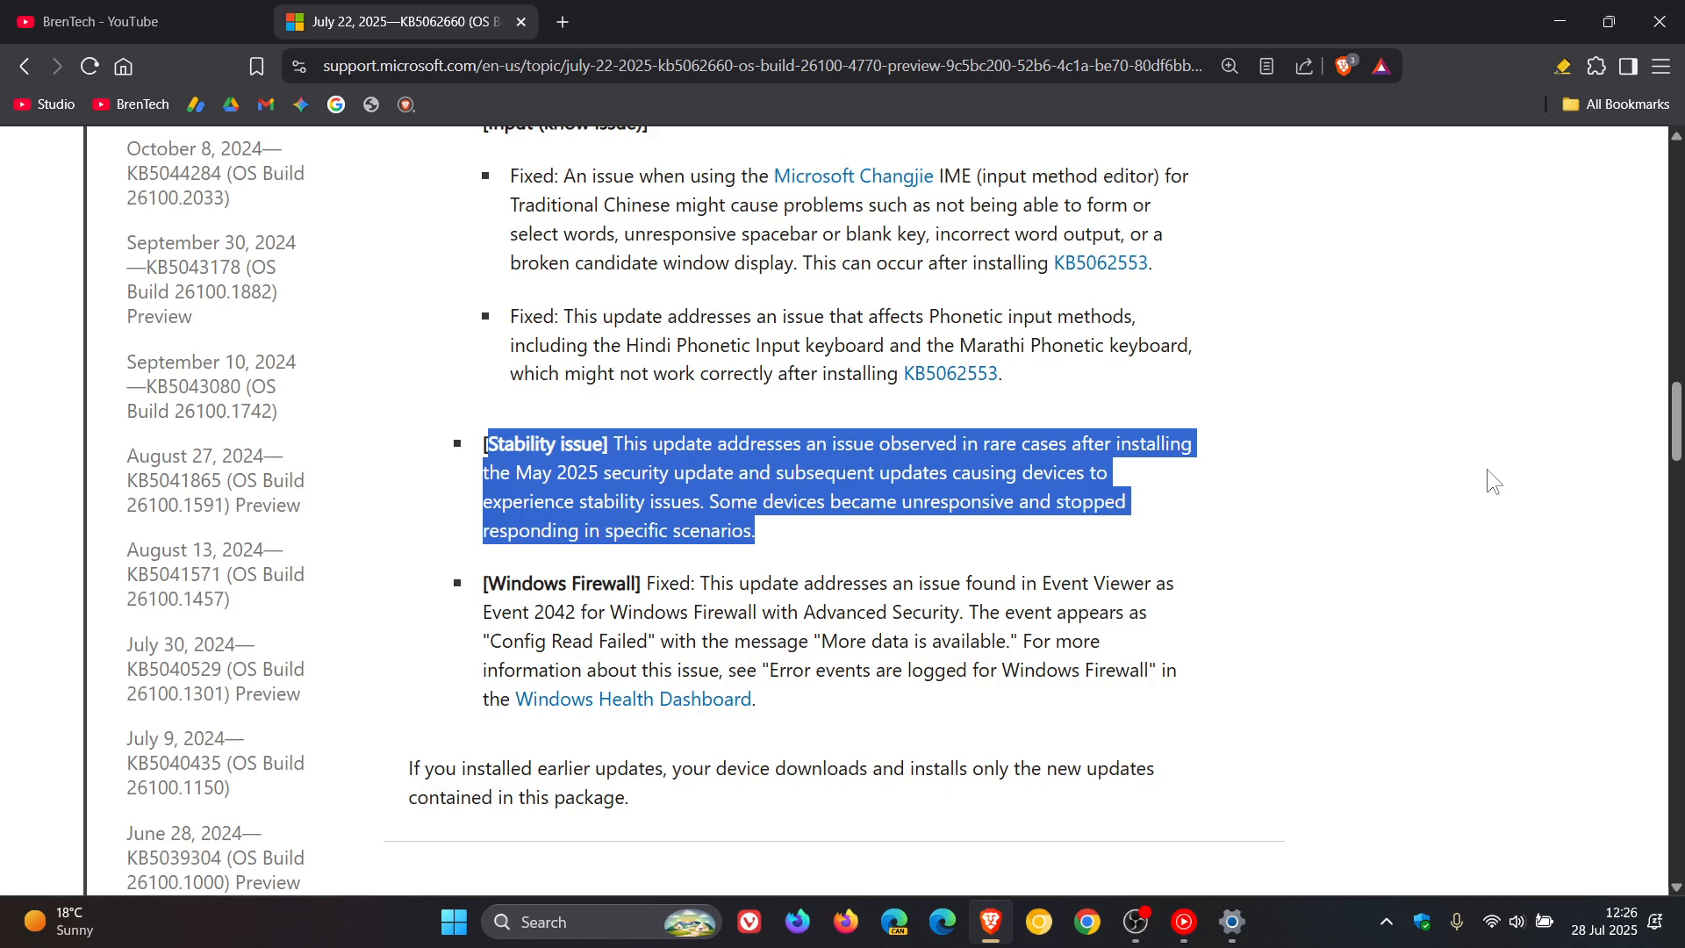
{"action": "mouse_move", "coordinate": [1501, 464]}
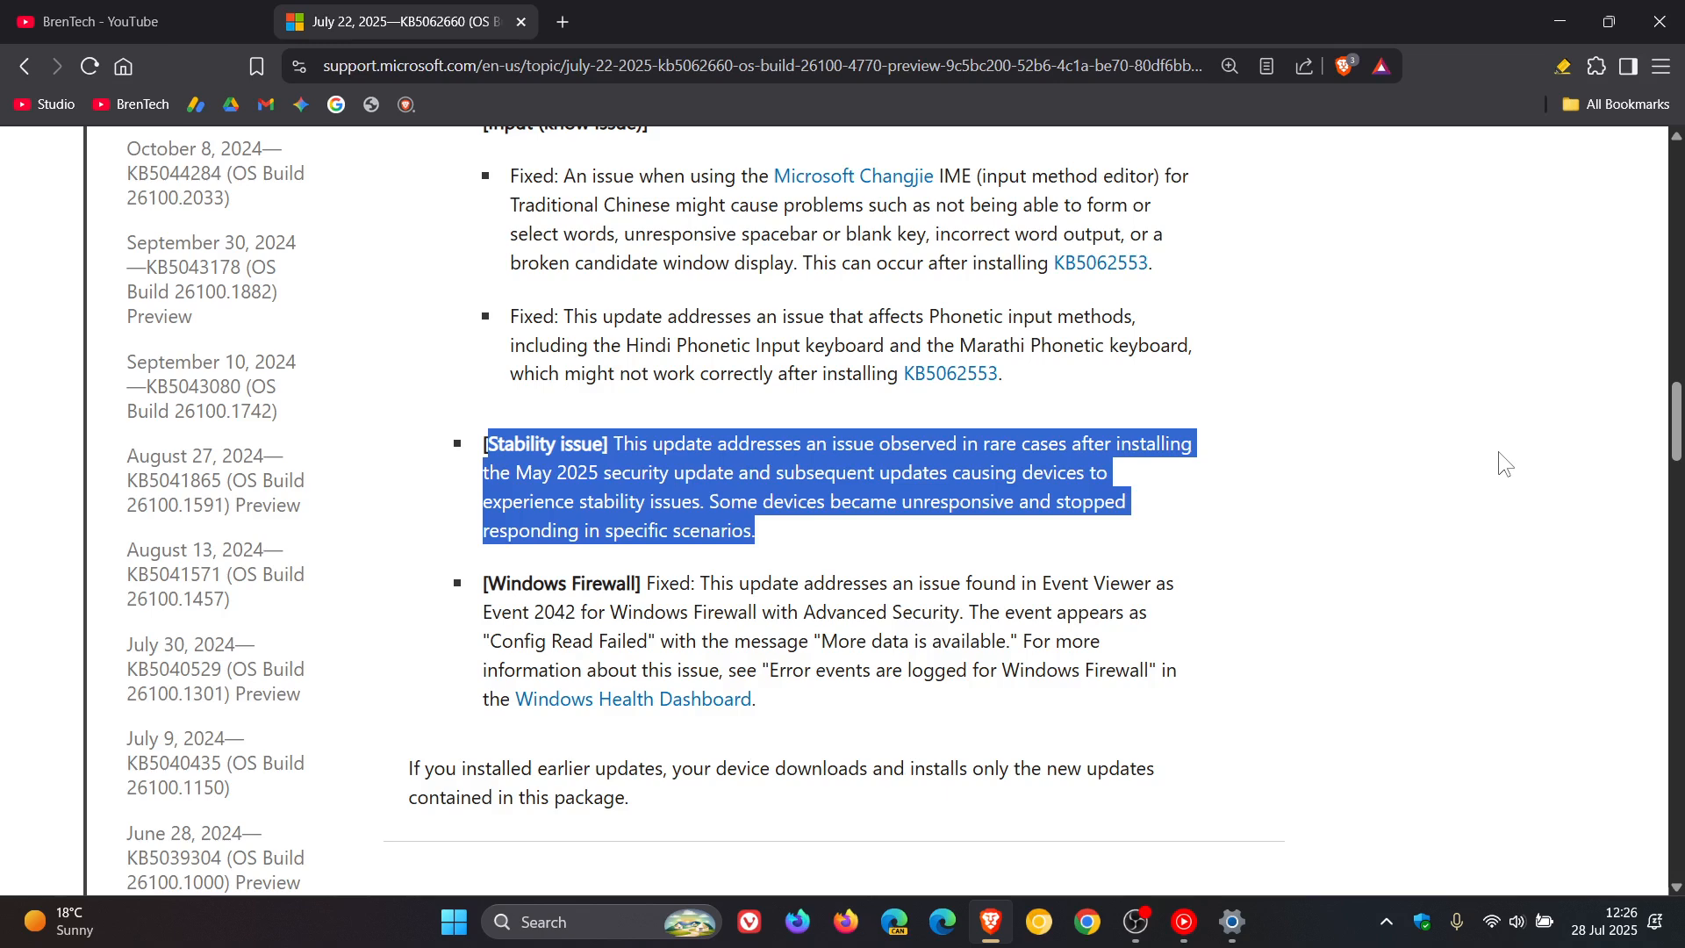
- Restore the Settings window showing KB5062660 in Update history
{"action": "left_click", "coordinate": [1231, 920]}
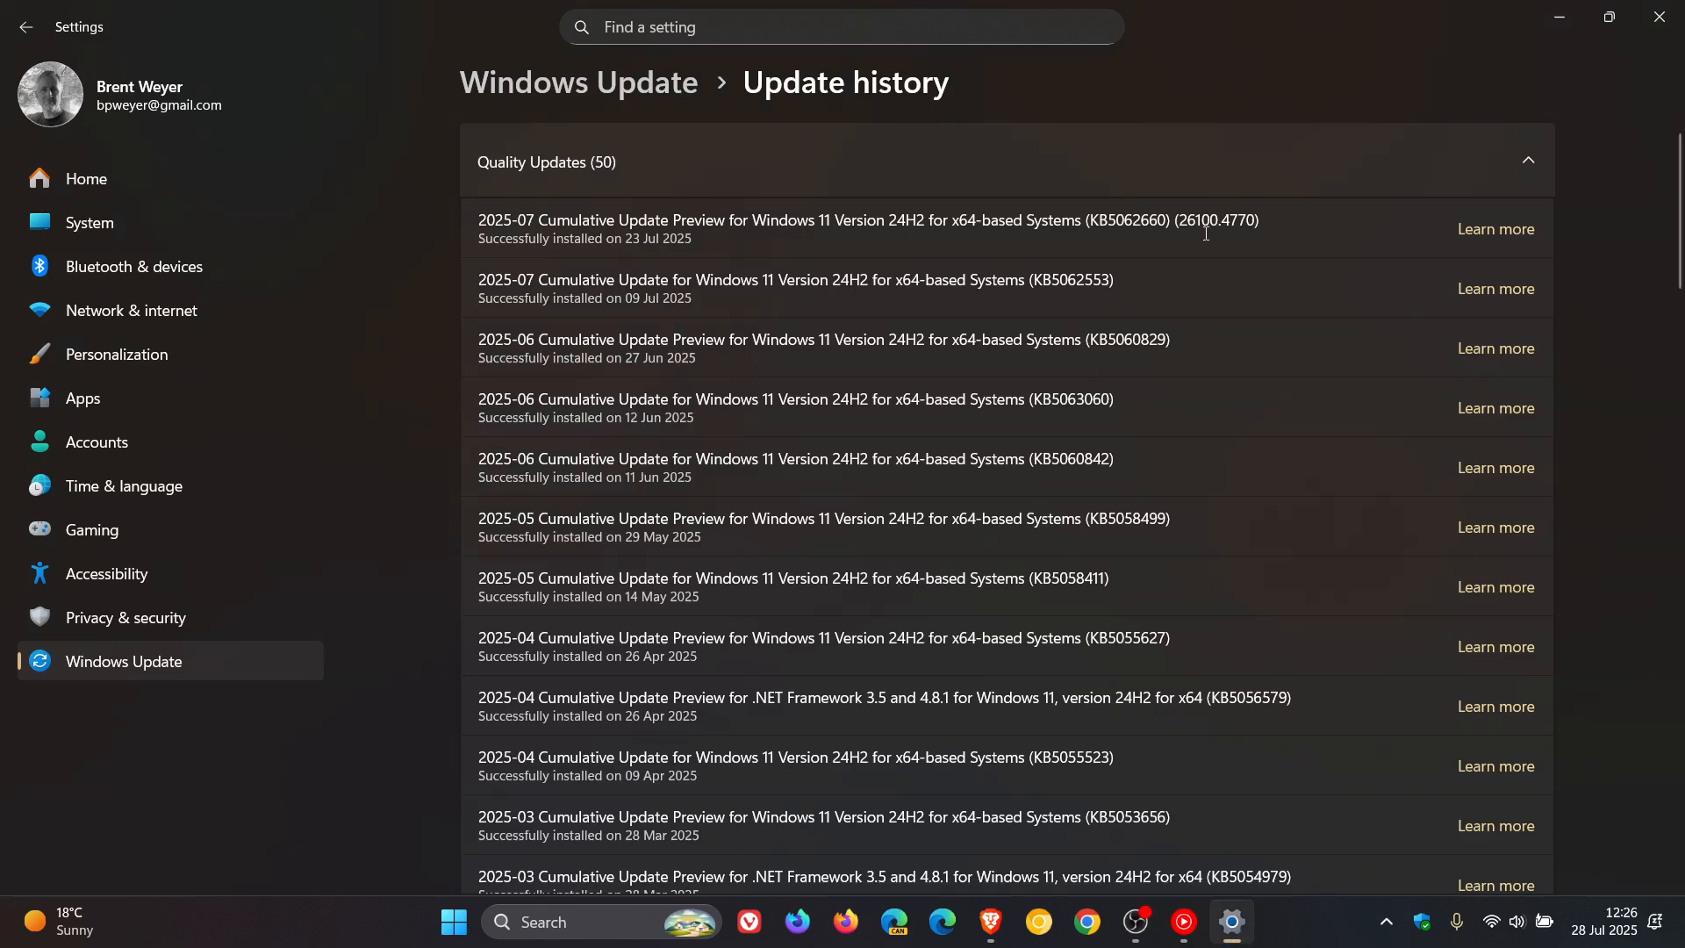
{"action": "mouse_move", "coordinate": [1182, 267]}
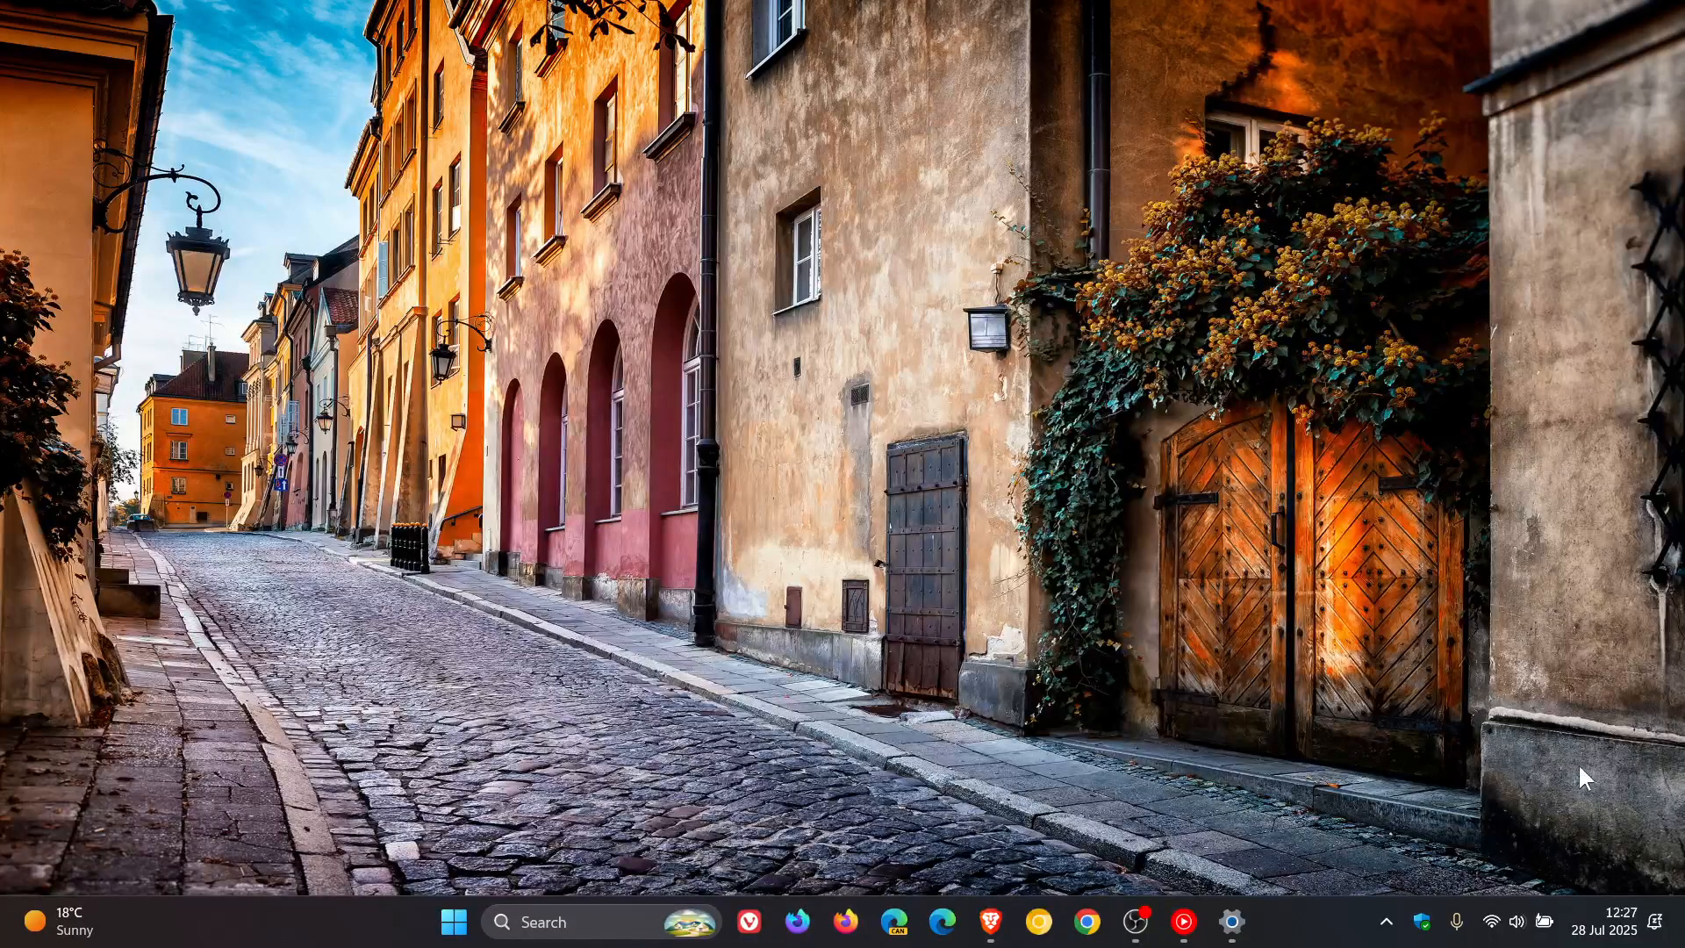
{"action": "left_click", "coordinate": [1605, 929]}
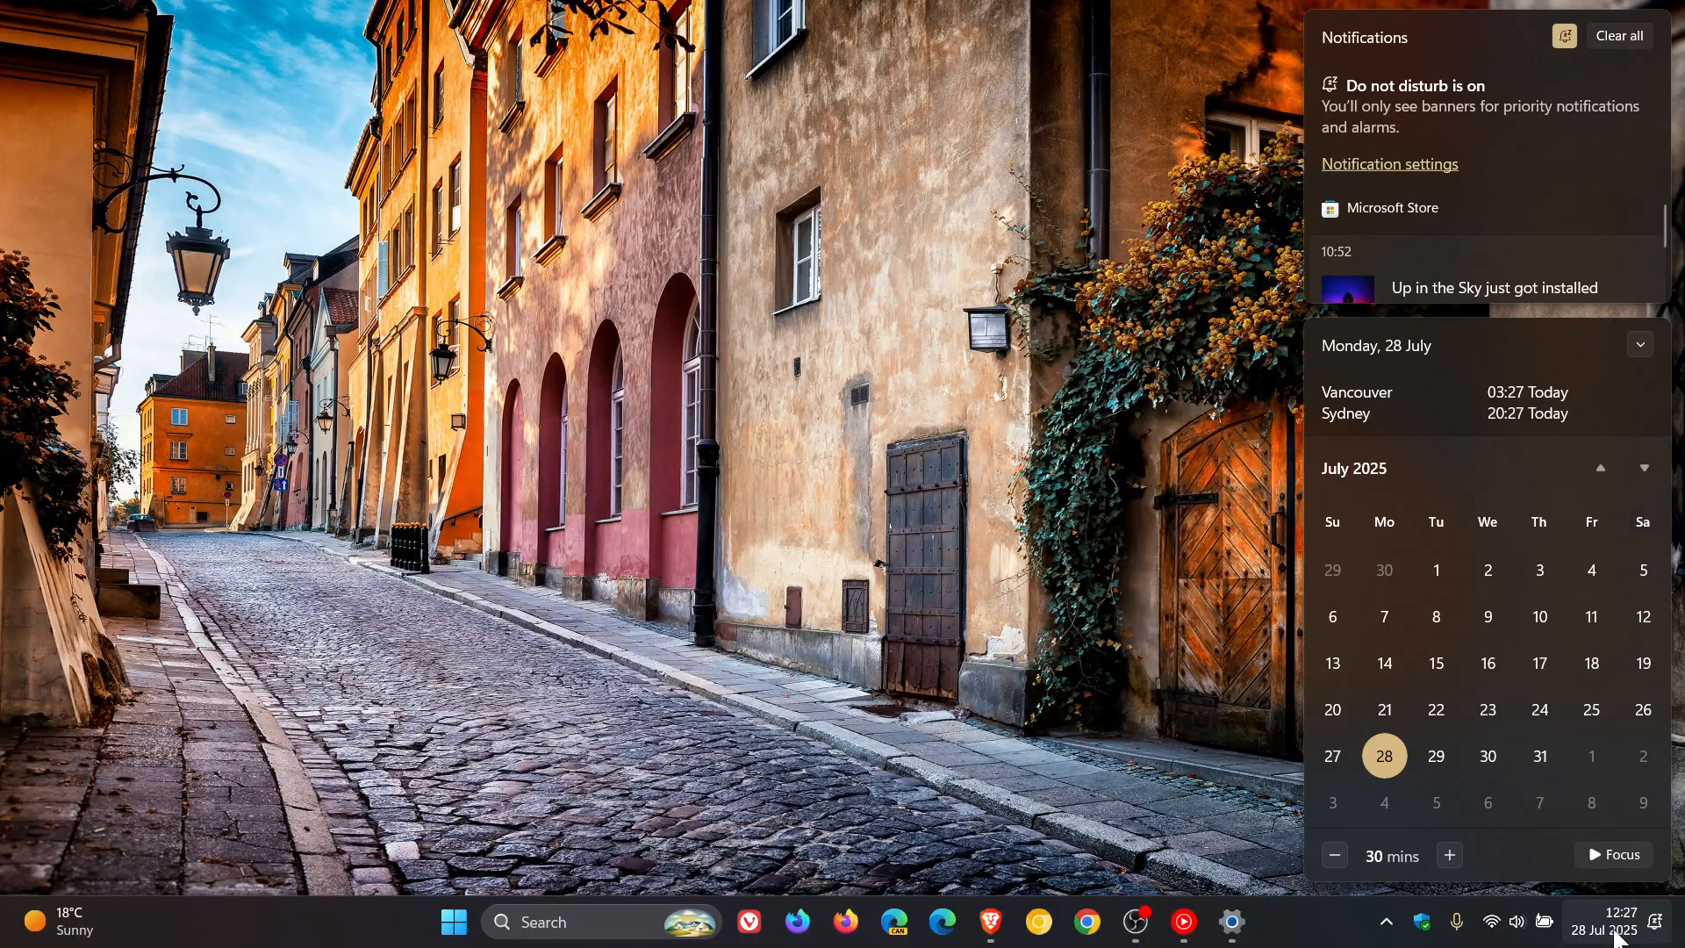
{"action": "left_click", "coordinate": [1643, 468]}
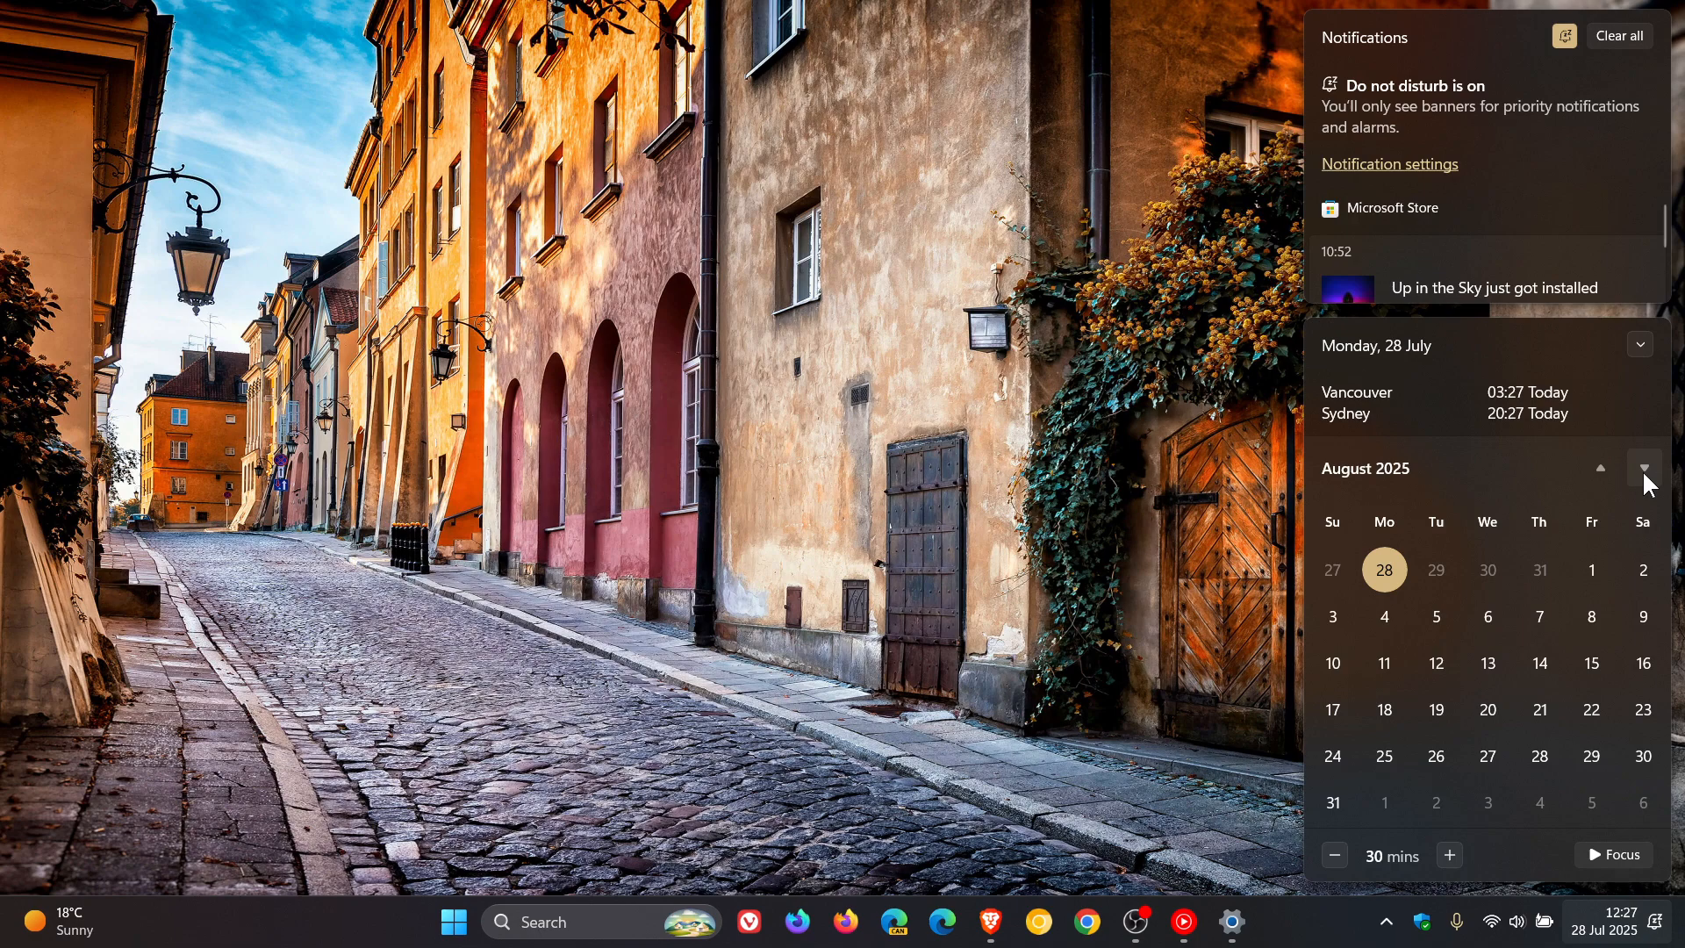
{"action": "mouse_move", "coordinate": [1436, 663]}
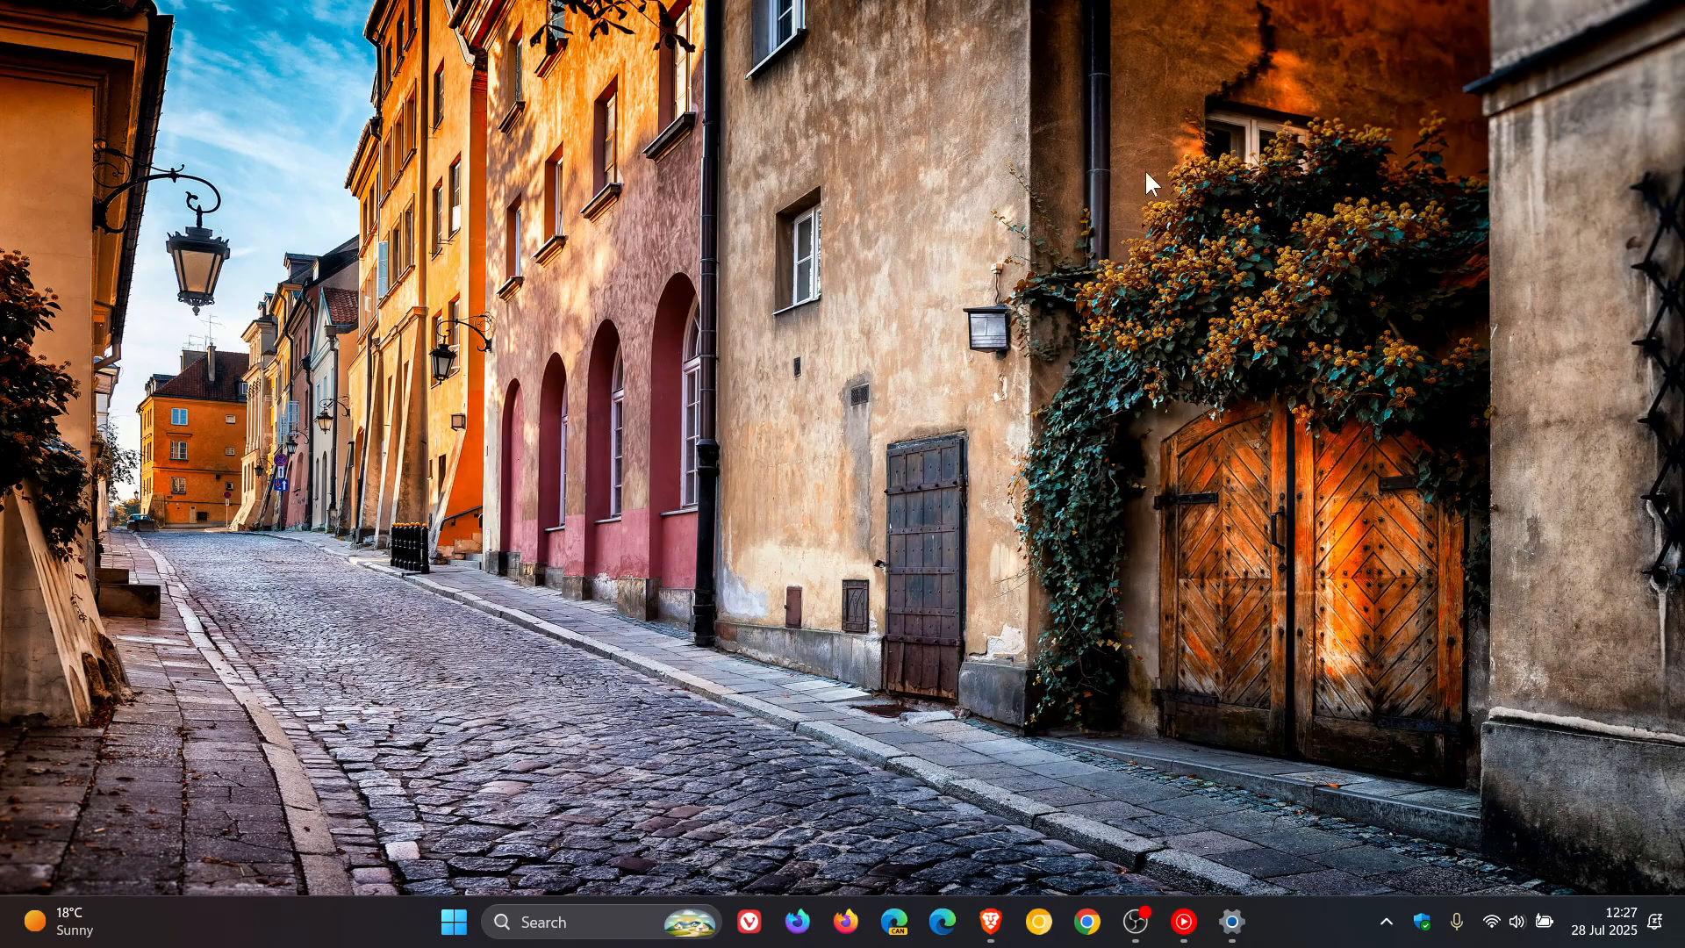
{"action": "mouse_move", "coordinate": [972, 311]}
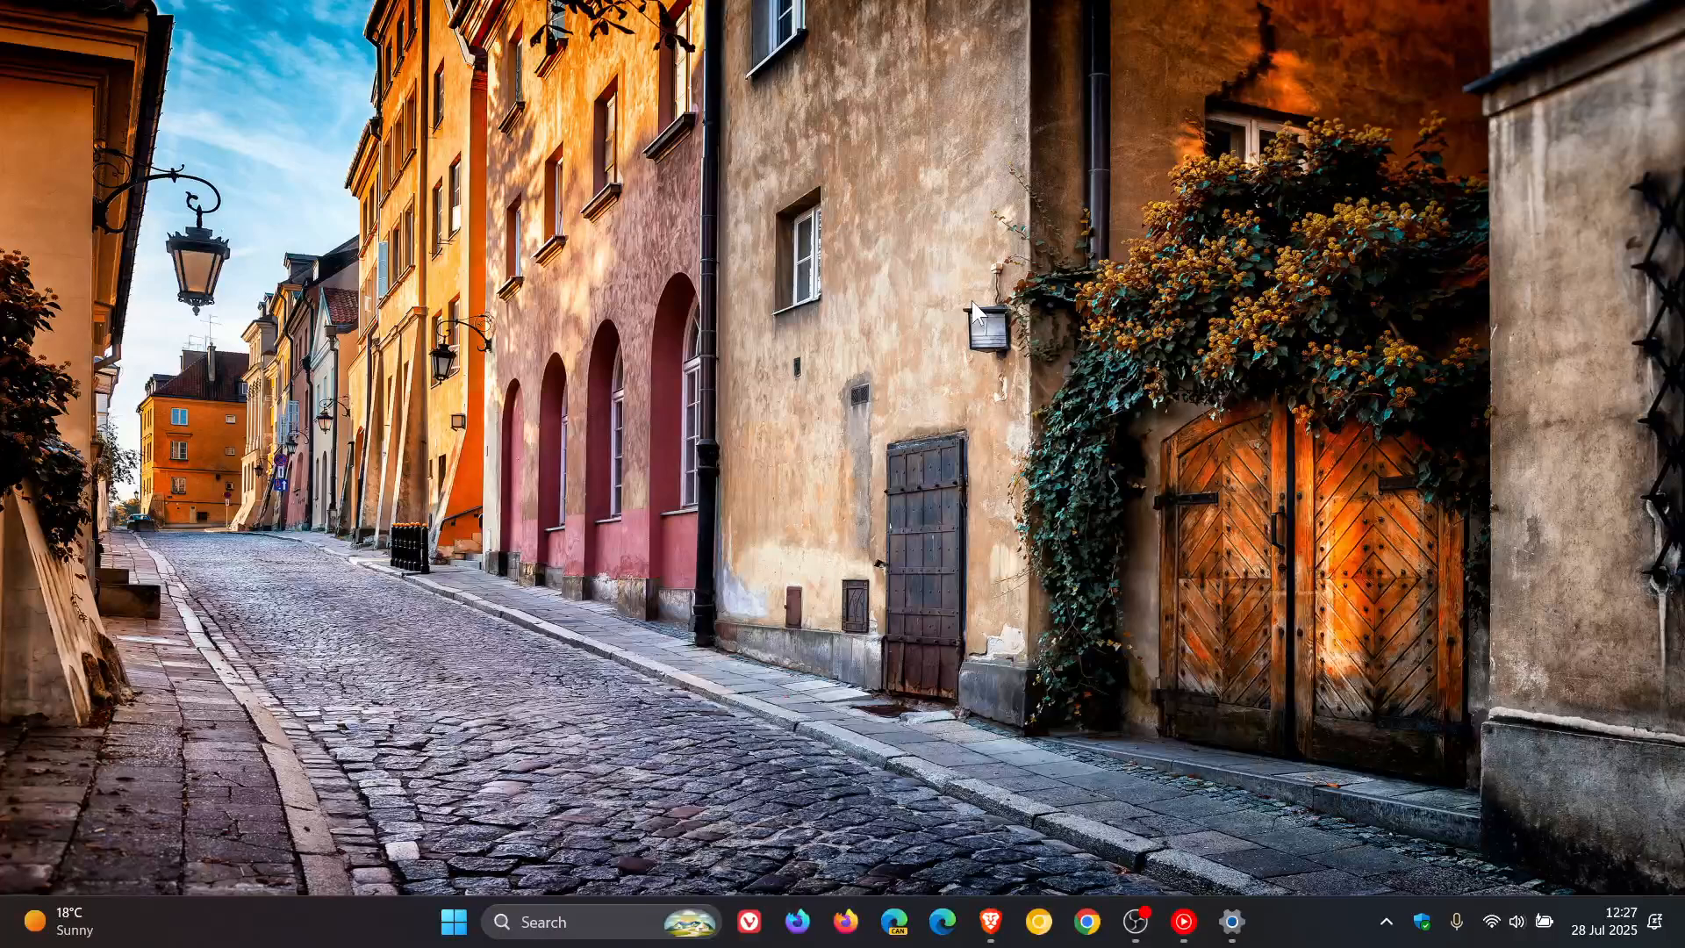
{"action": "mouse_move", "coordinate": [1171, 338]}
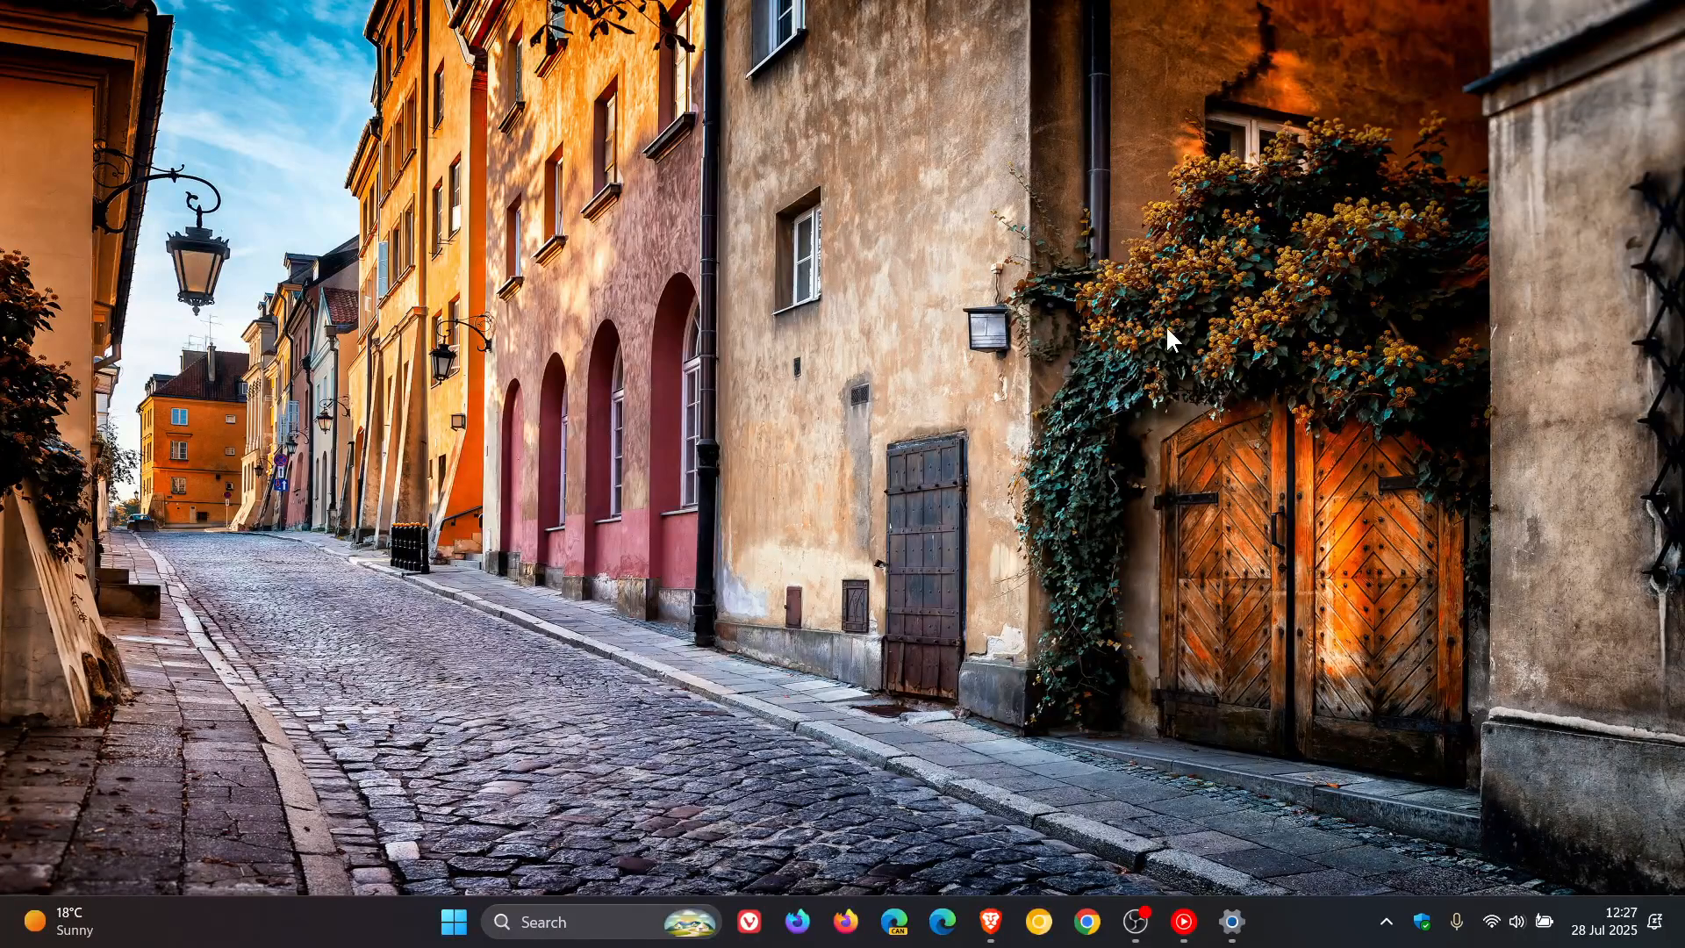